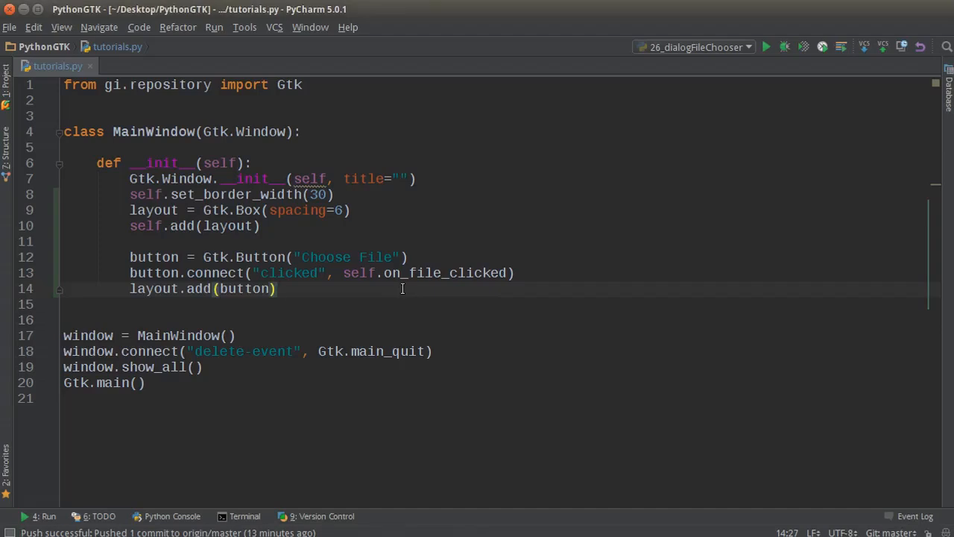
Add a blank line below layout.add(button), then view and cancel the File > Open dialog.
key("enter")
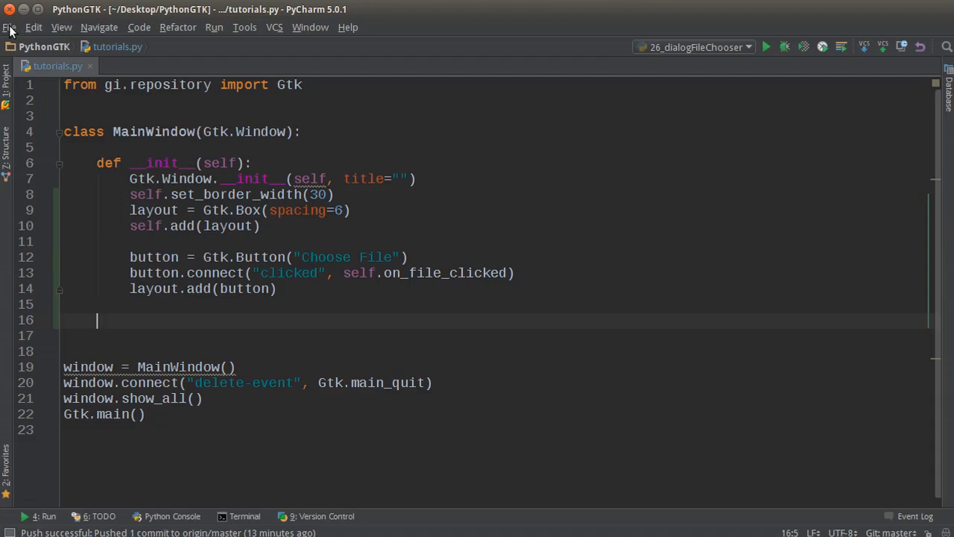
left_click(9, 27)
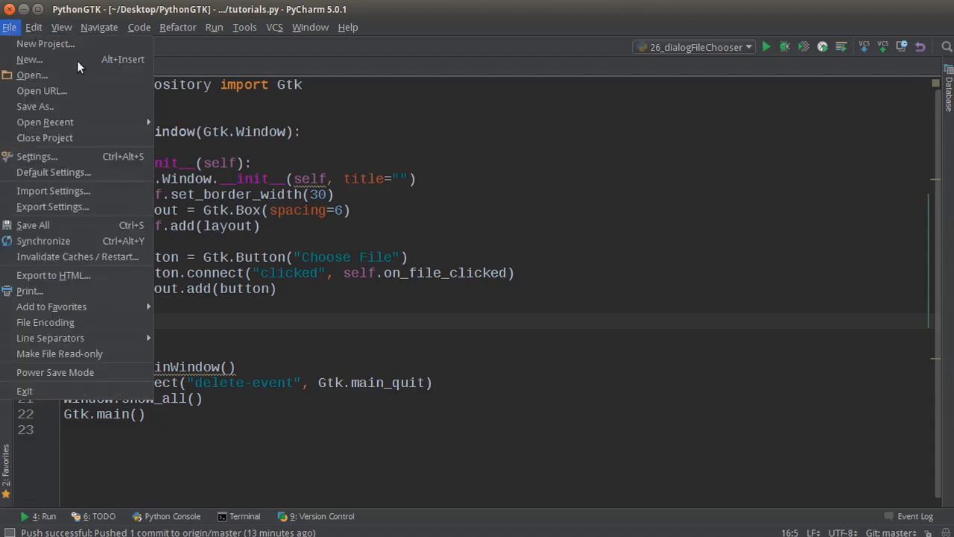
left_click(32, 75)
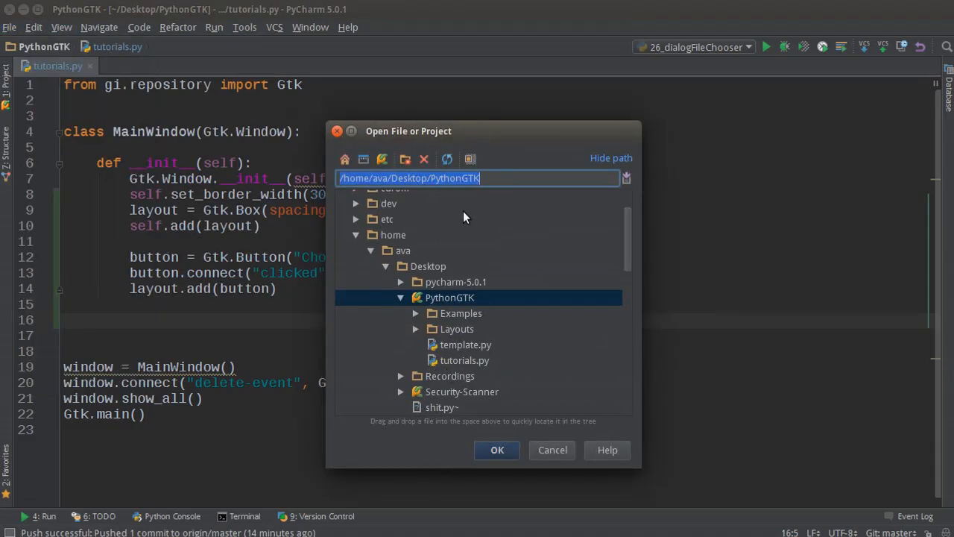
mouse_move(471, 227)
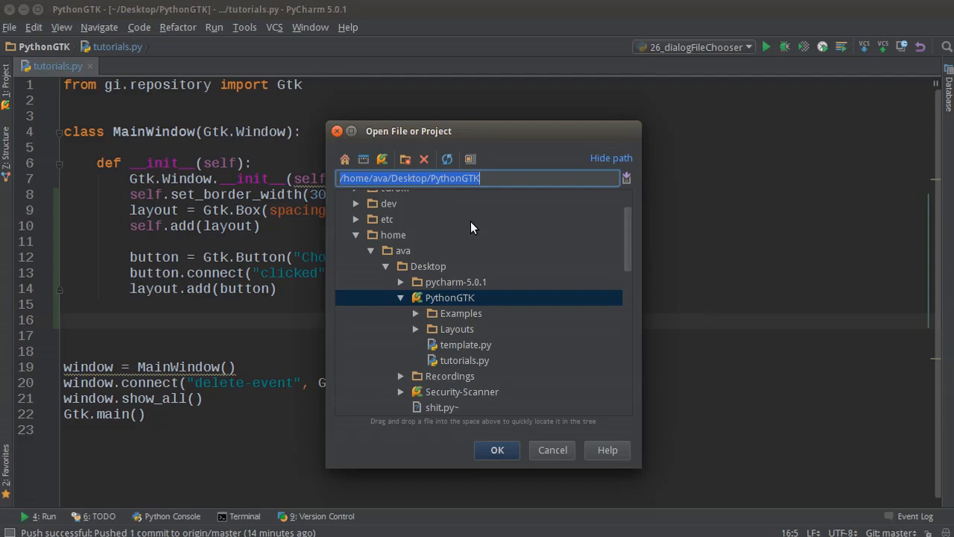
mouse_move(528, 285)
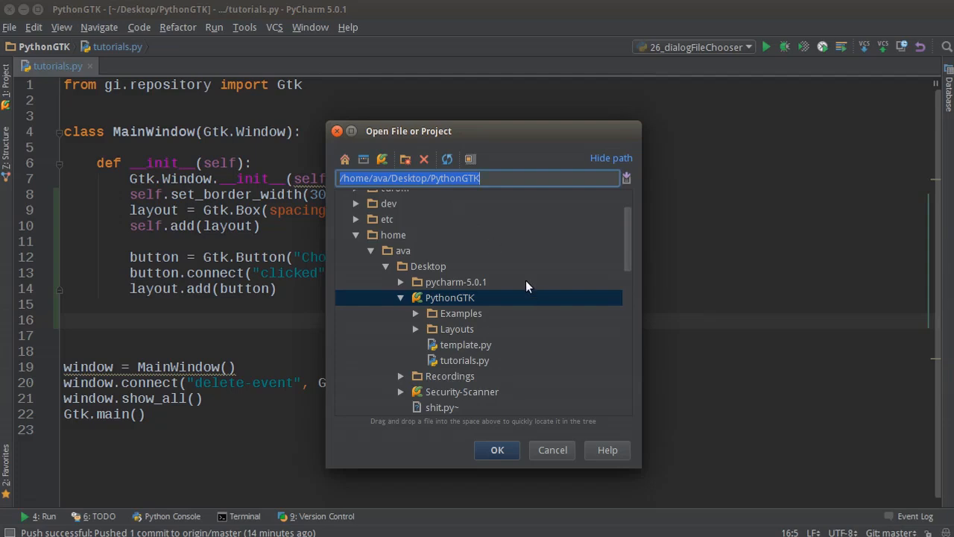
left_click(552, 450)
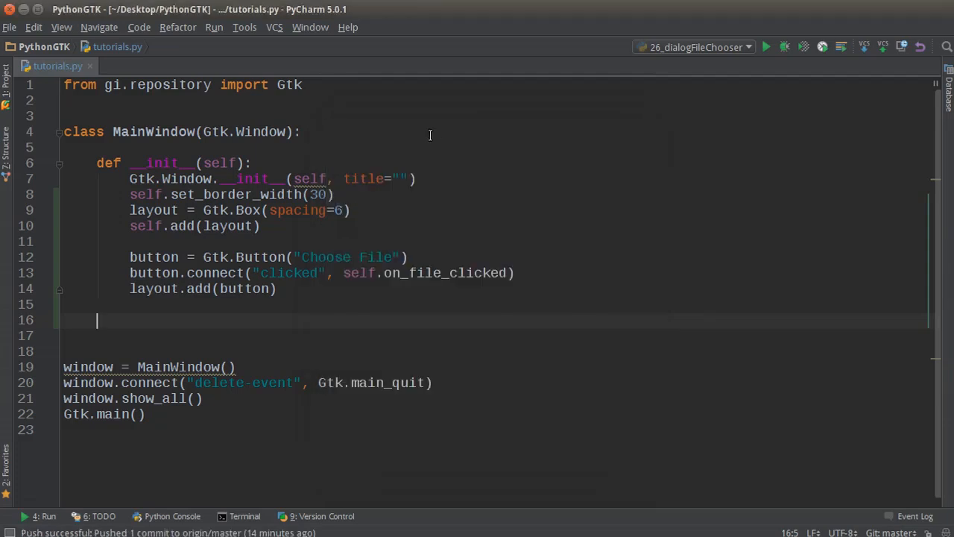
mouse_move(161, 314)
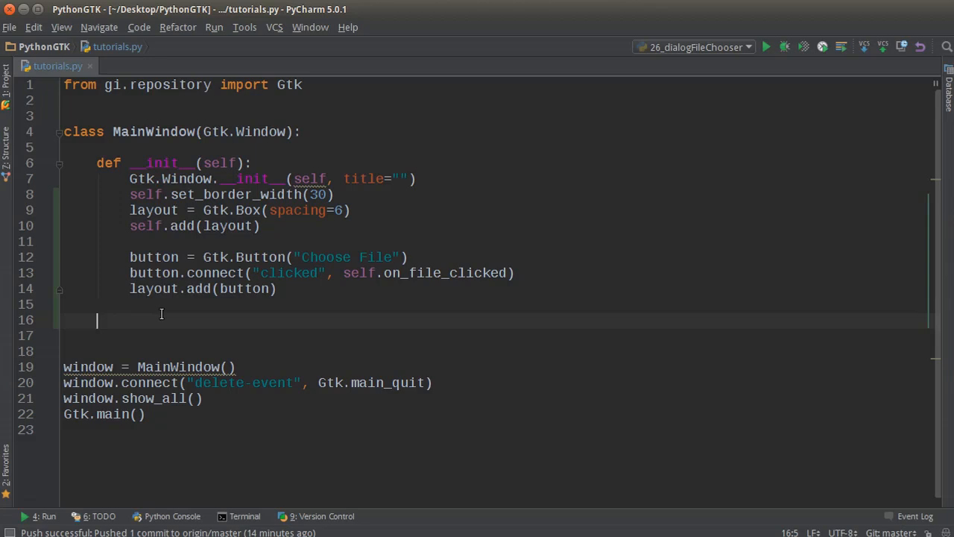
mouse_move(155, 327)
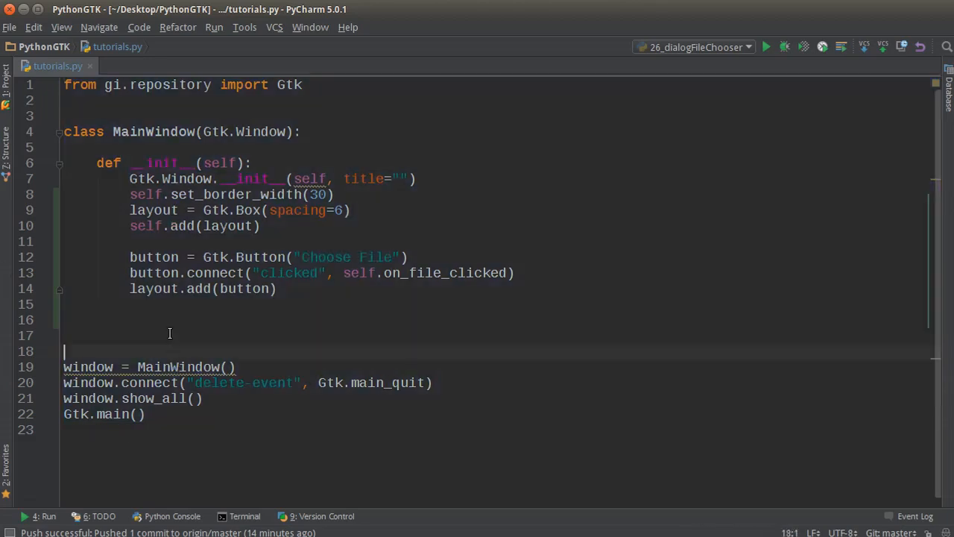
left_click(97, 319)
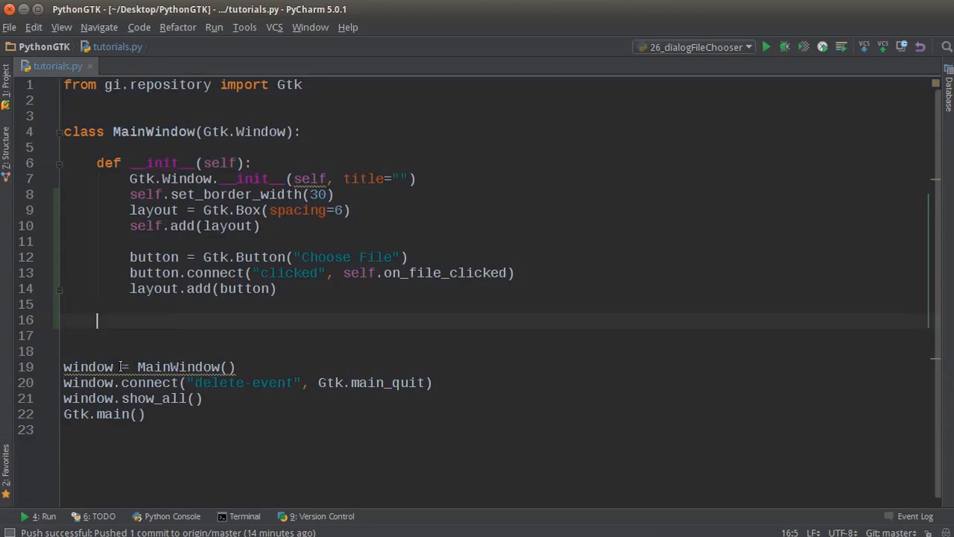
left_click_drag(130, 258, 276, 288)
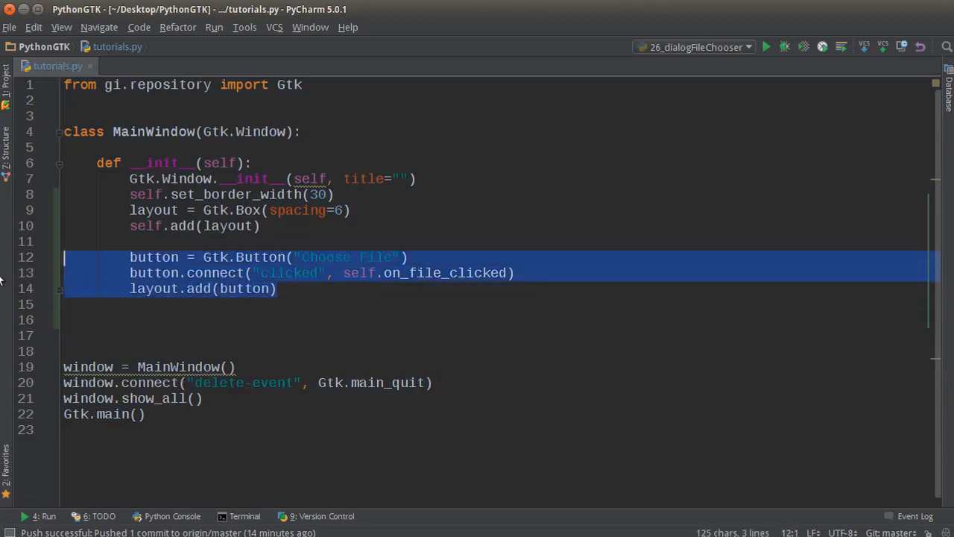
left_click(391, 257)
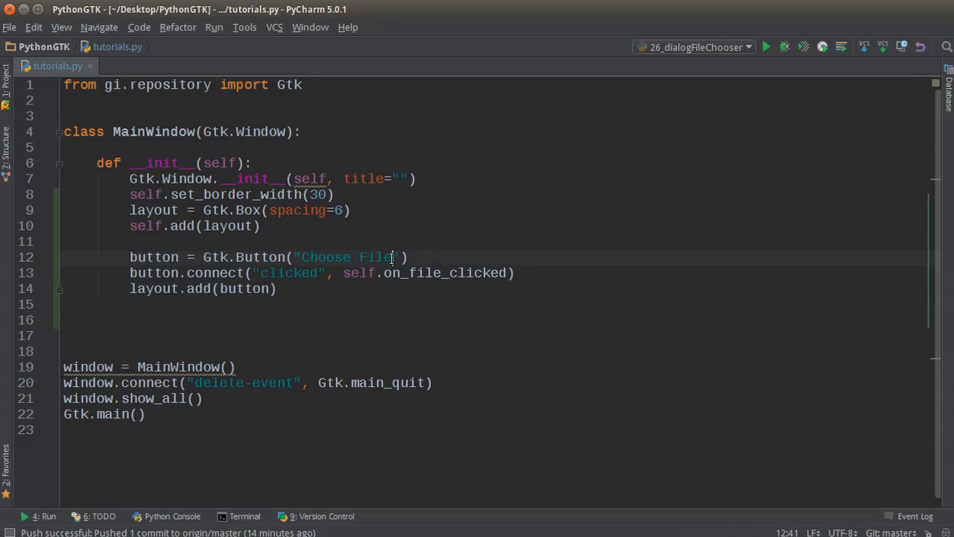
left_click(170, 241)
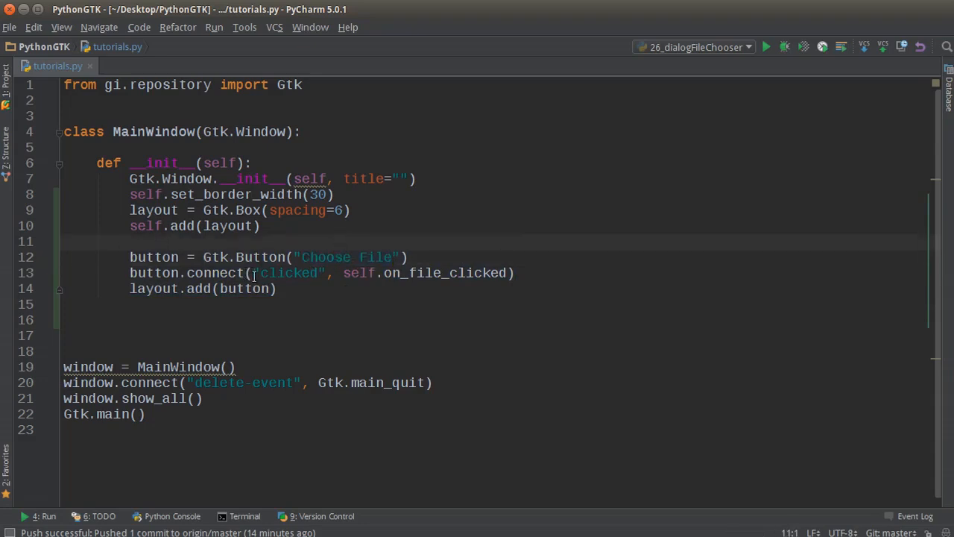
mouse_move(242, 299)
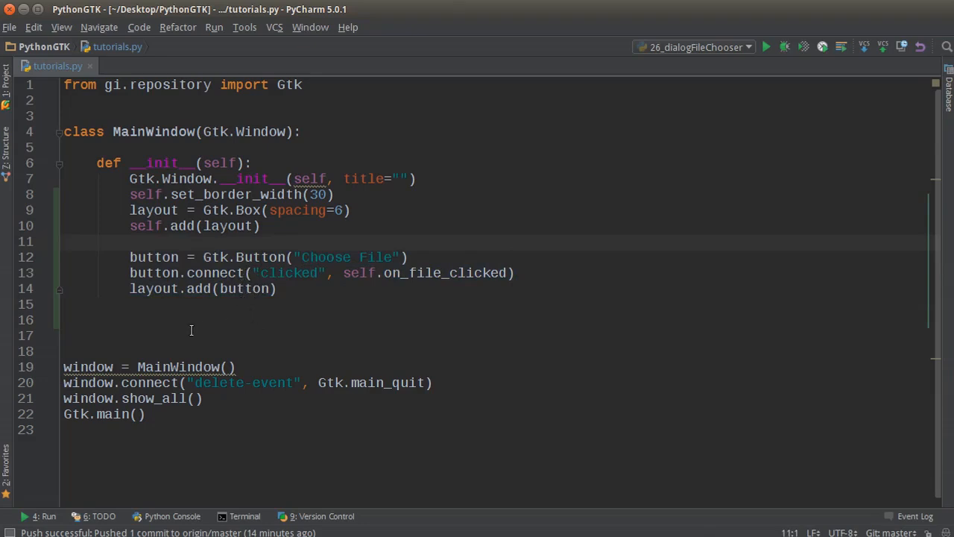
left_click(510, 273)
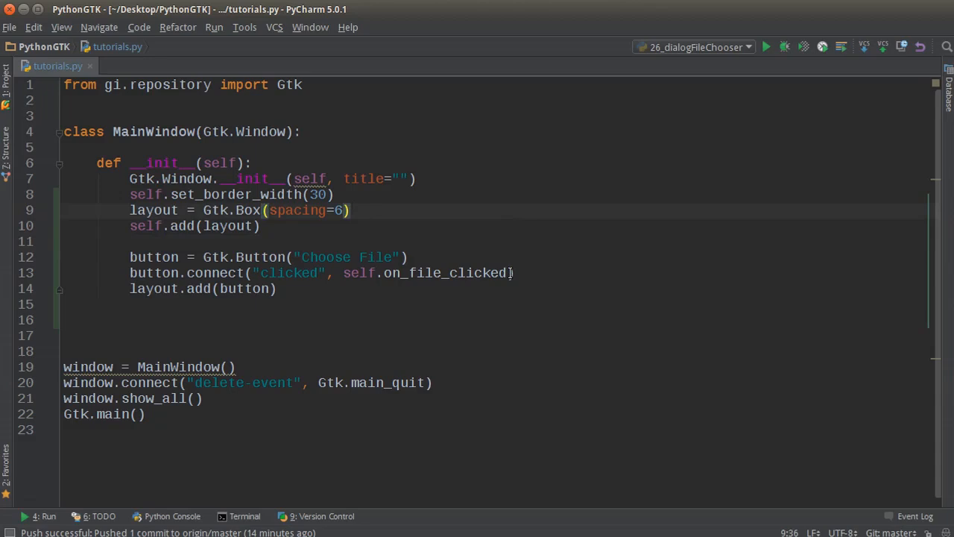
right_click(425, 272)
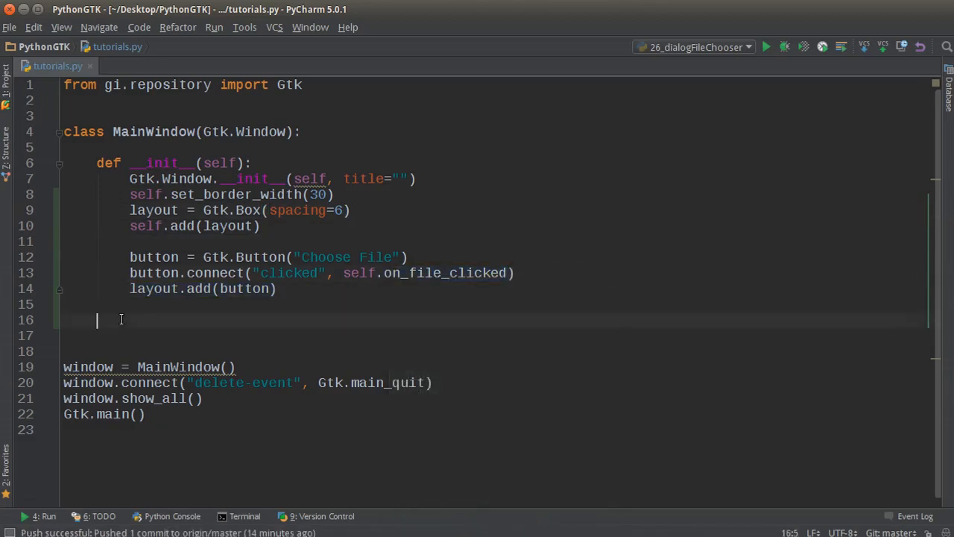
Define on_file_clicked(self, widget) with a '# choose file button' comment, then enter its body.
type("de")
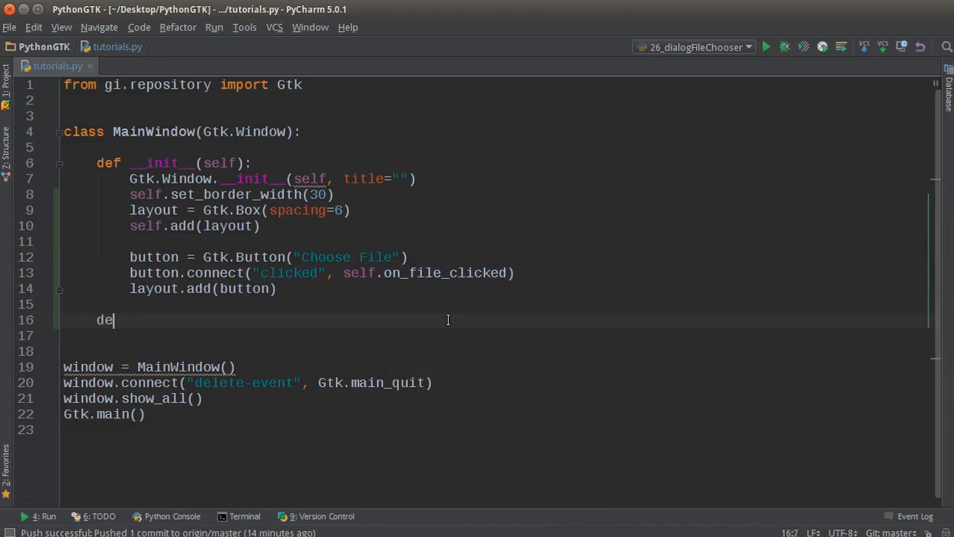
type("f on_file_clicked")
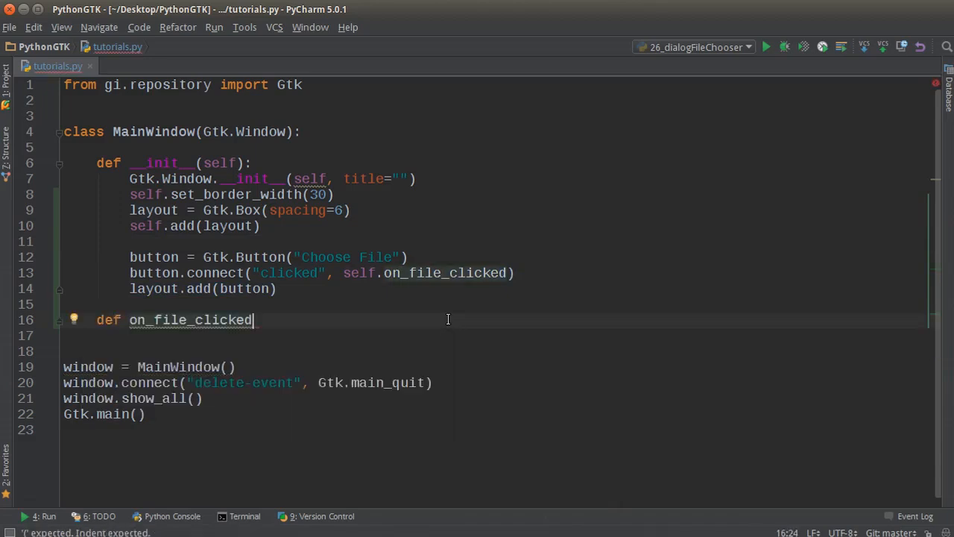
type("(self):")
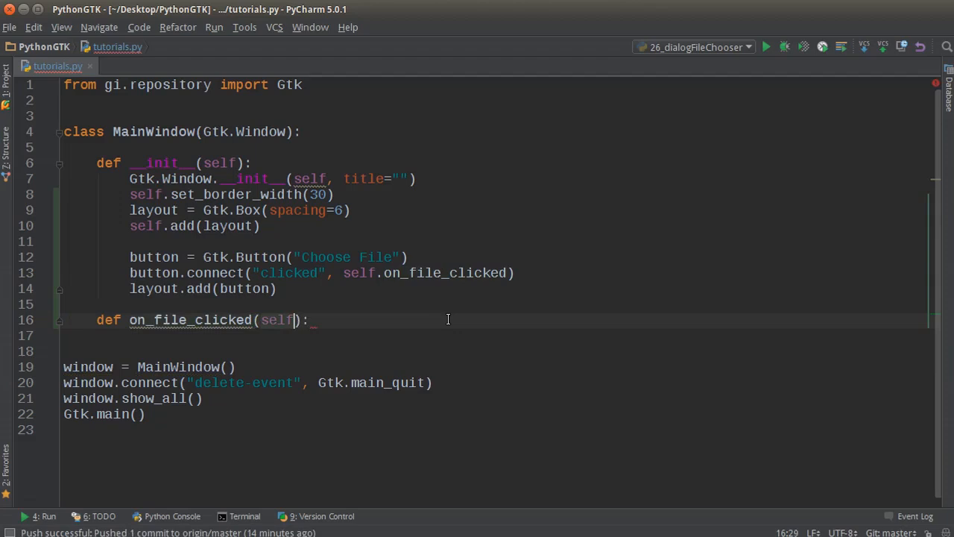
type(",")
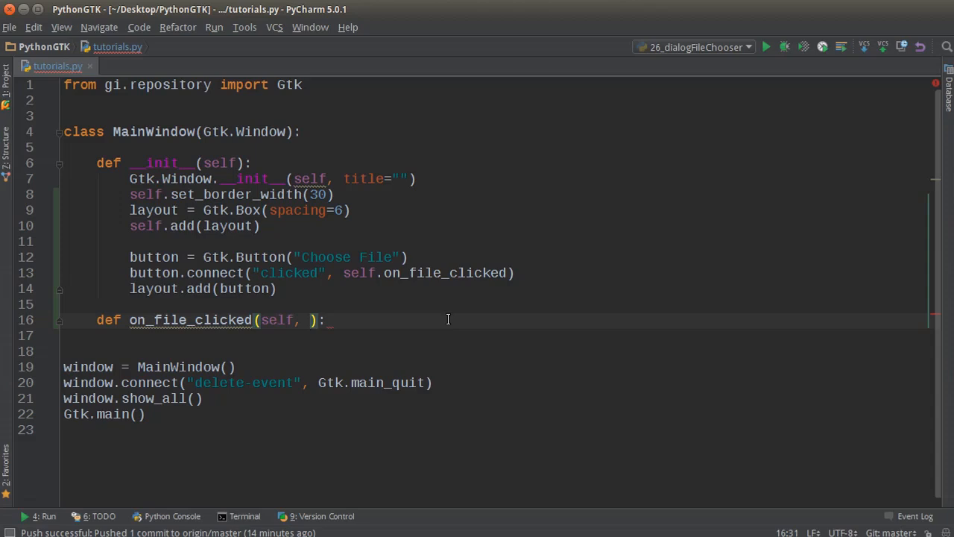
type("widget")
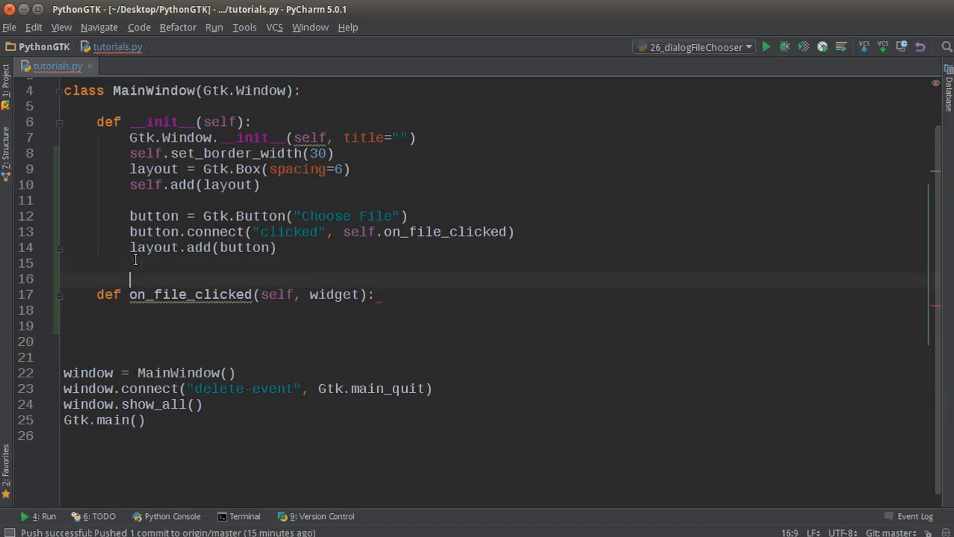
type("# User clicked the op")
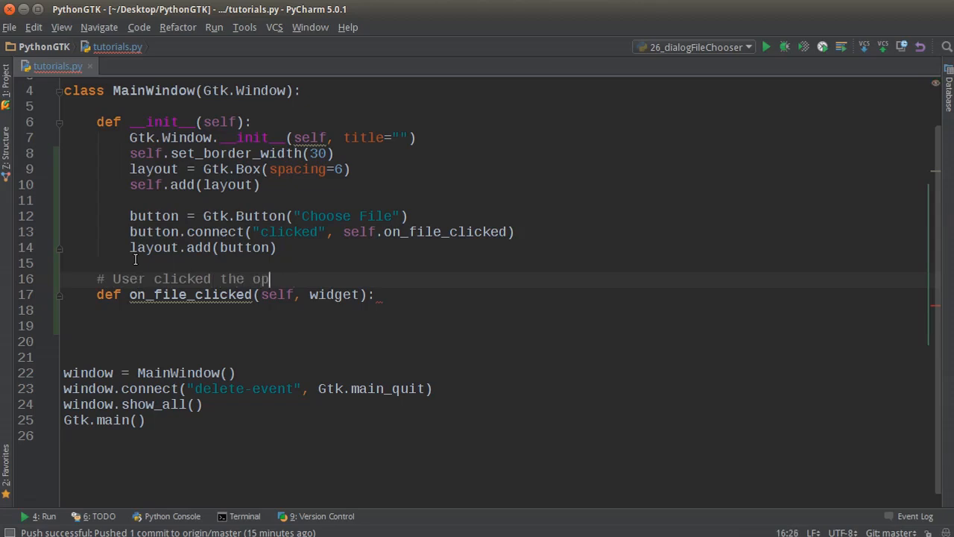
type("choose gile")
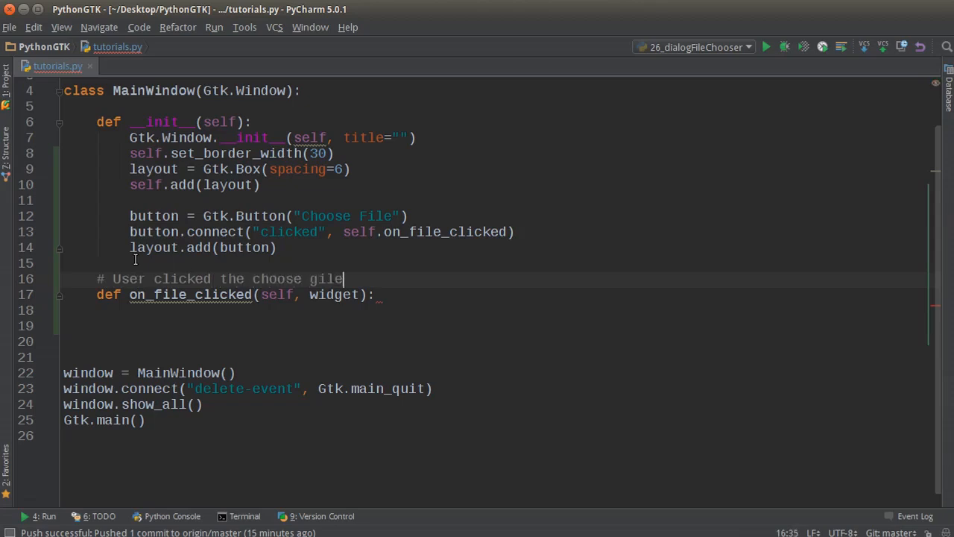
type("file button")
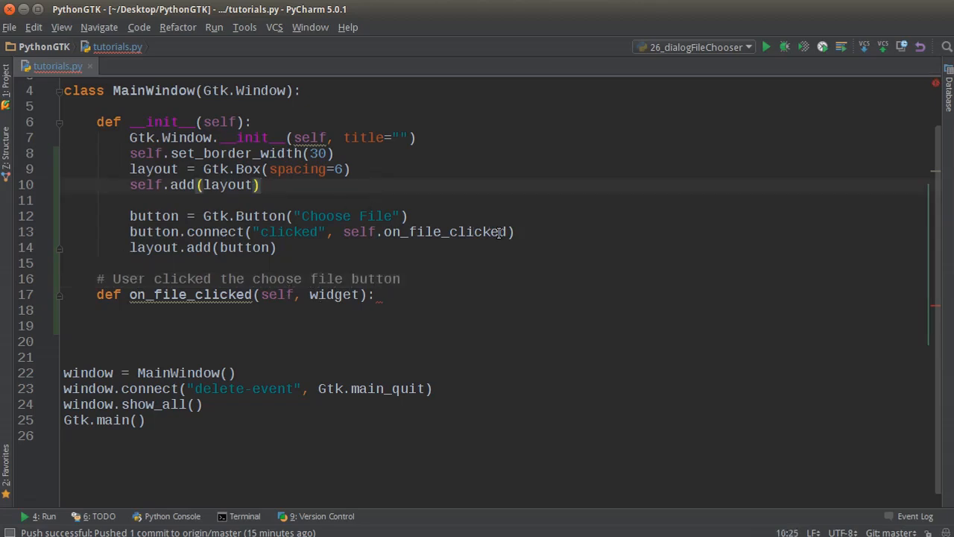
left_click(10, 27)
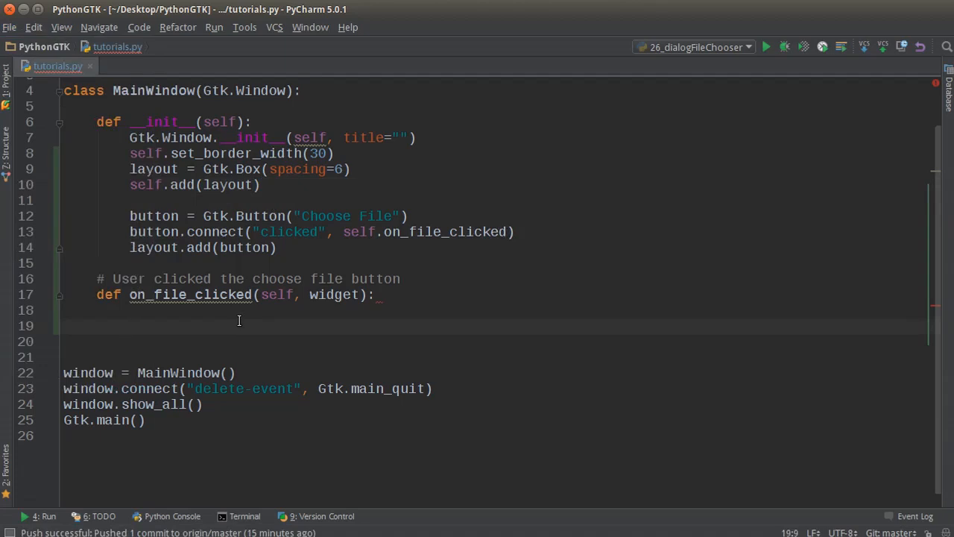
Start the statement dialog = Gtk.FileChooserDialog using autocomplete.
type("dialog")
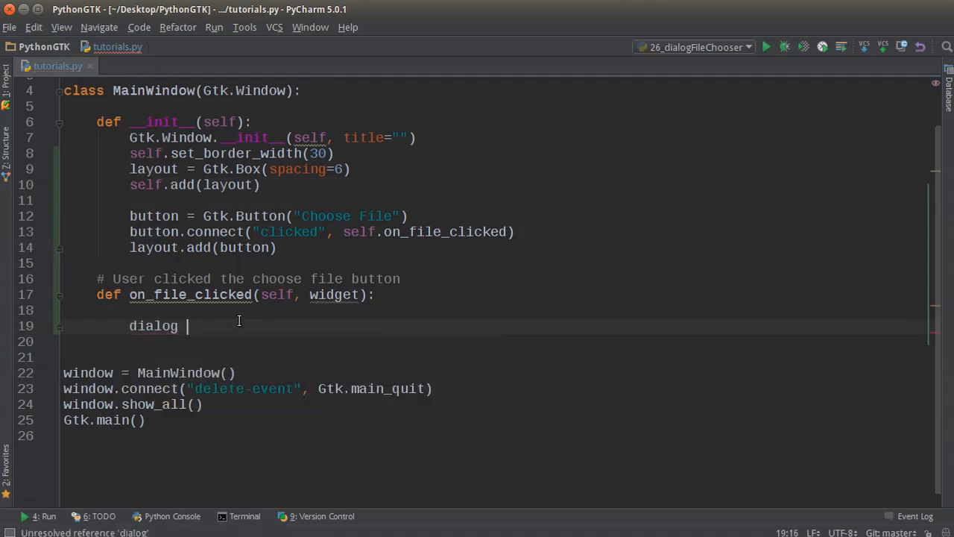
type("=")
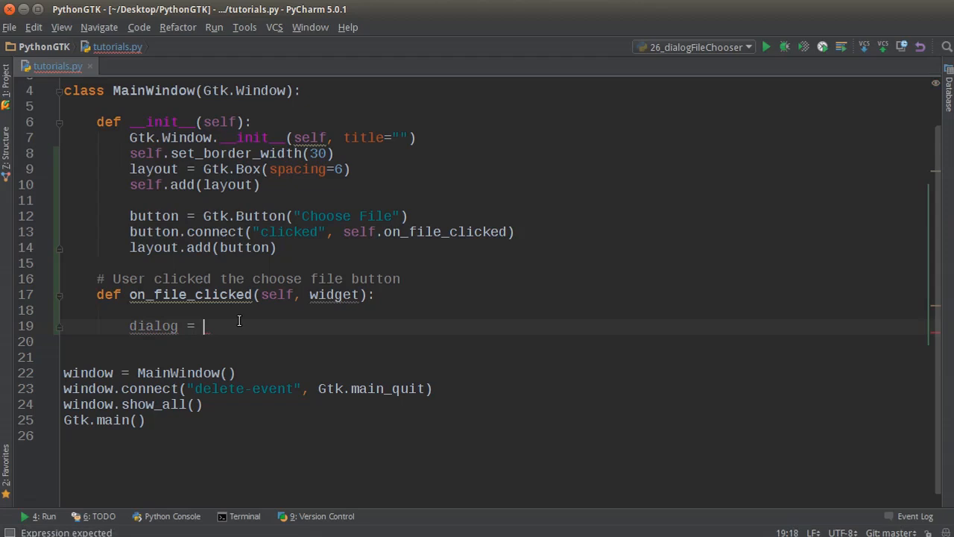
type("Gtk.")
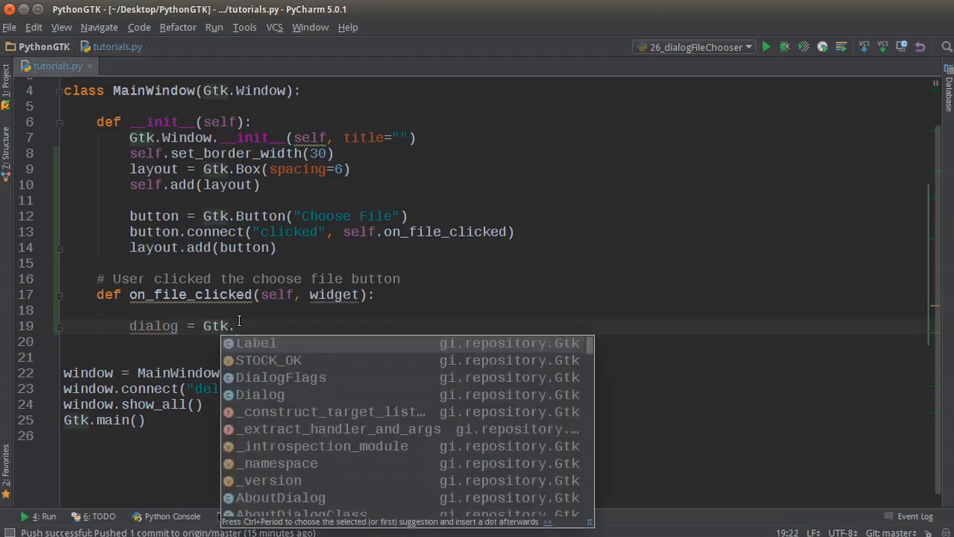
type("FileChooserDialog(")
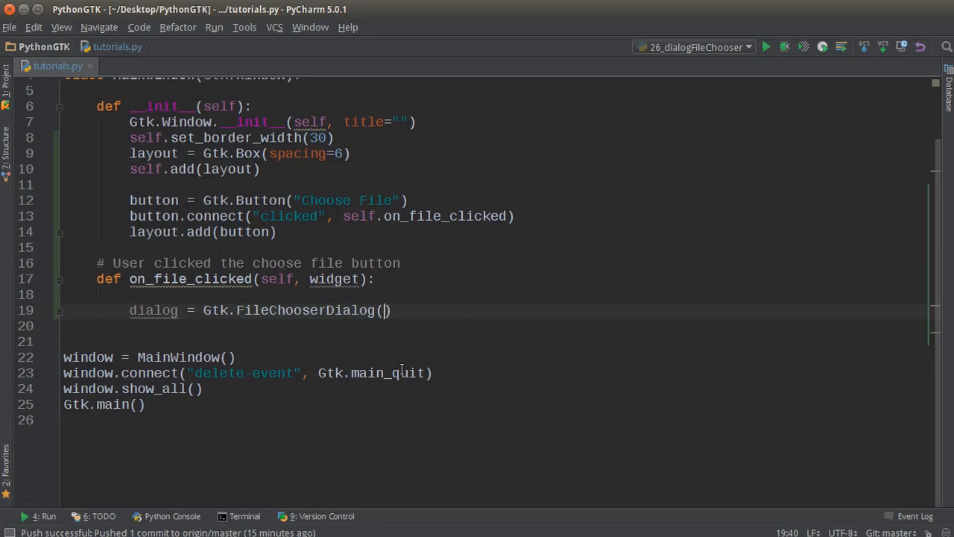
Pass the title 'Select a file' and parent self, and begin the Gtk.File… action argument.
type("\"\"")
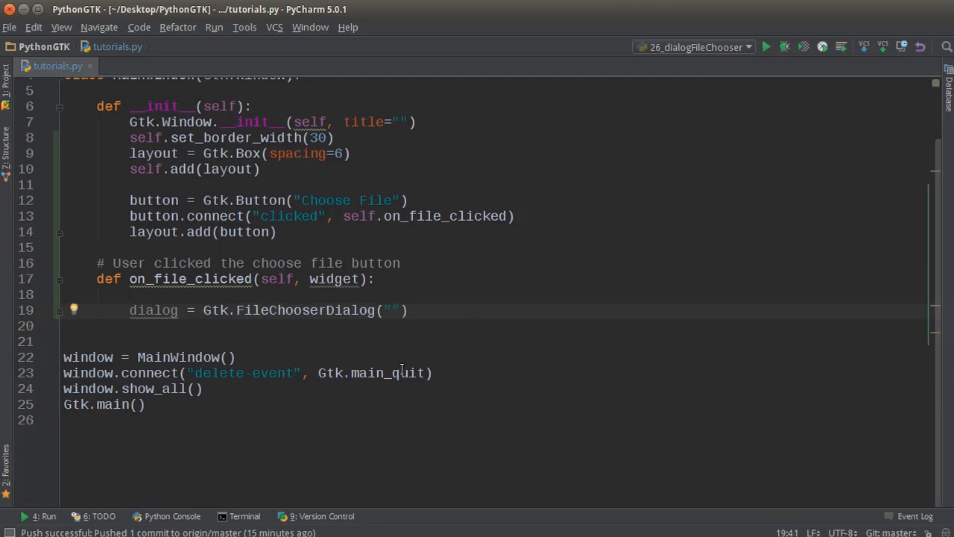
type("Select")
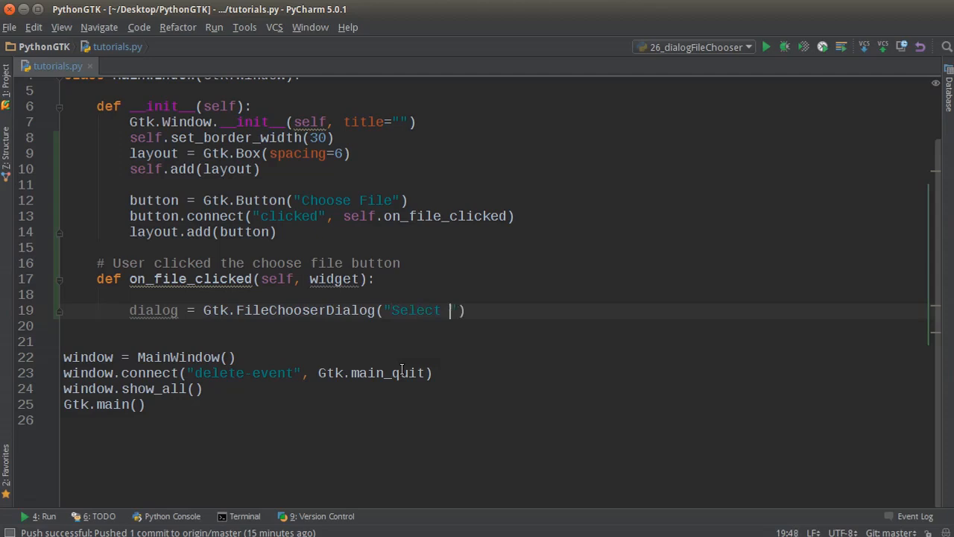
type("a file Hos")
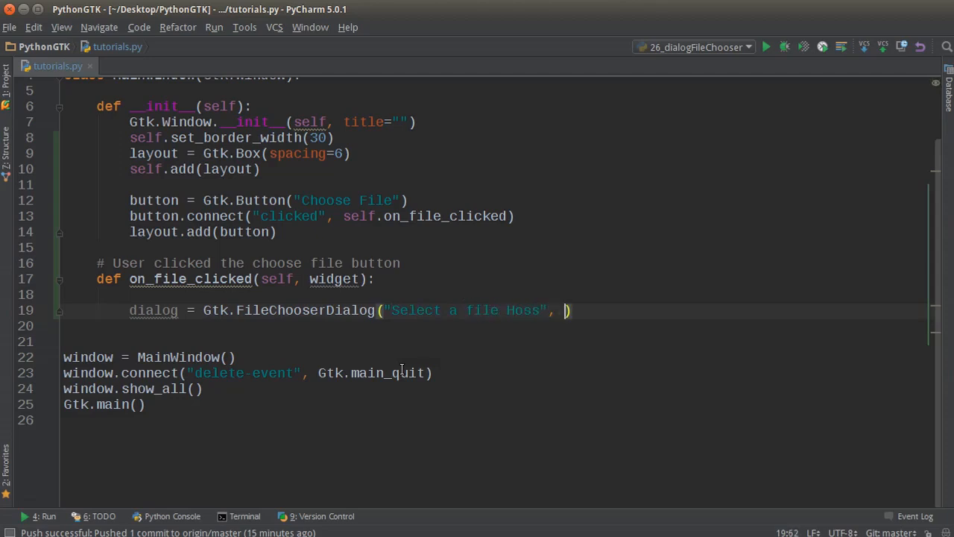
type("self,")
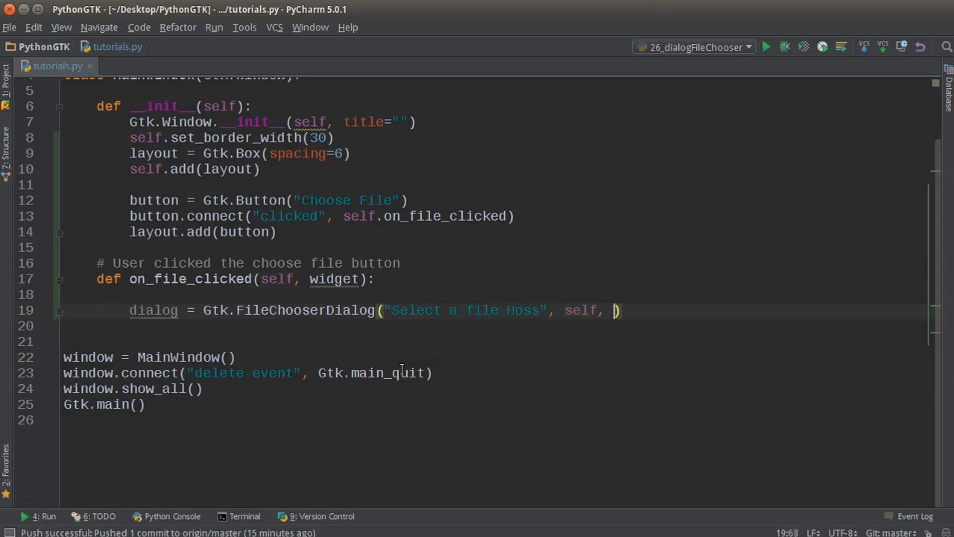
type("Gtl")
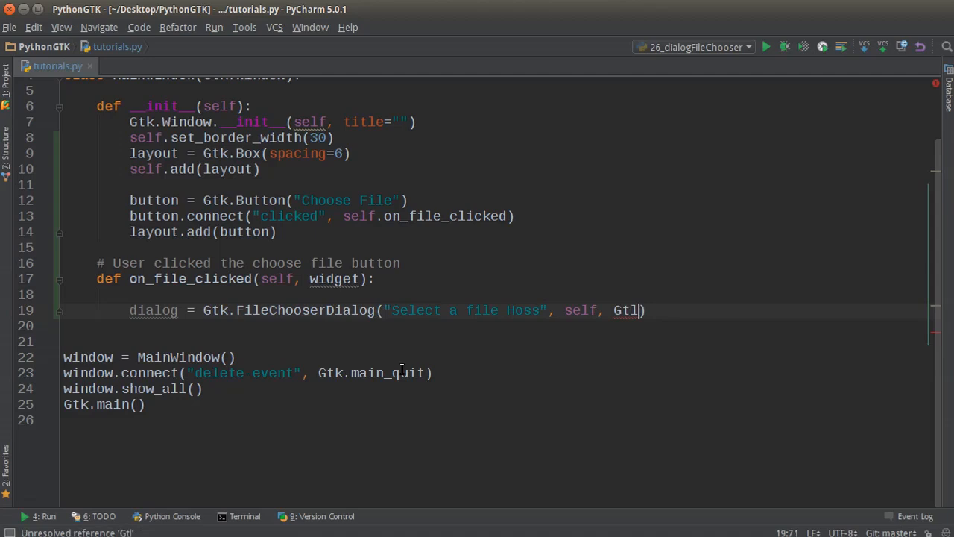
type("k.")
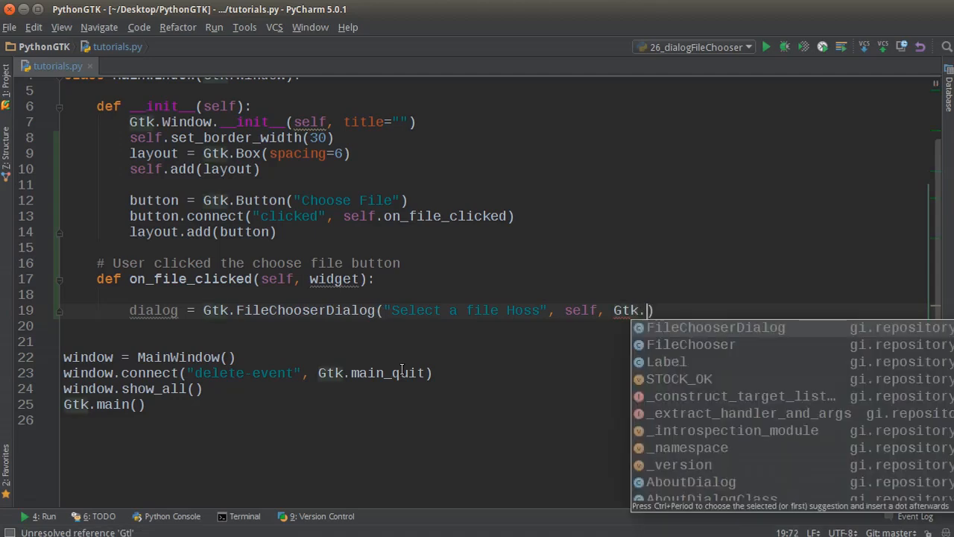
type("File")
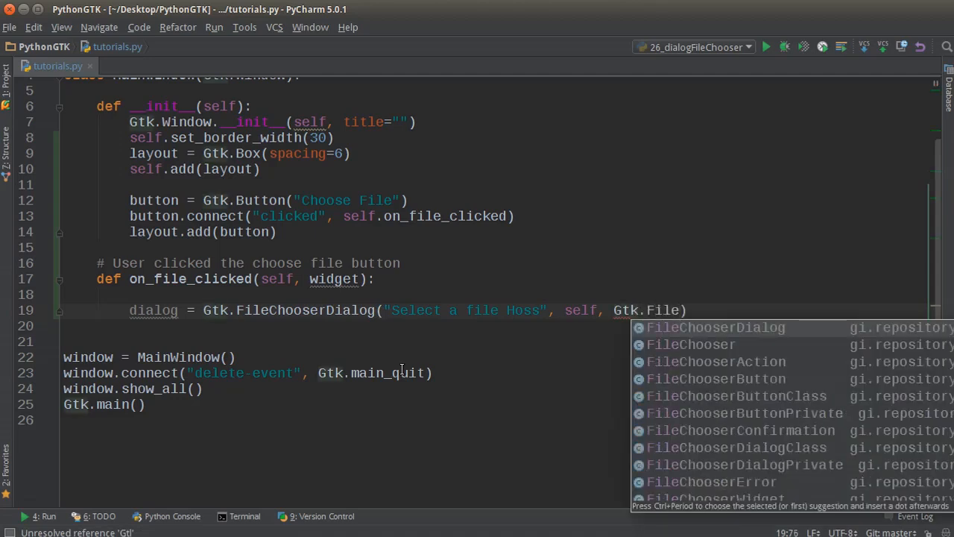
Set the action to Gtk.FileChooserAction.OPEN after briefly trying SELECT_FOLDER, and start a () argument.
key("Down")
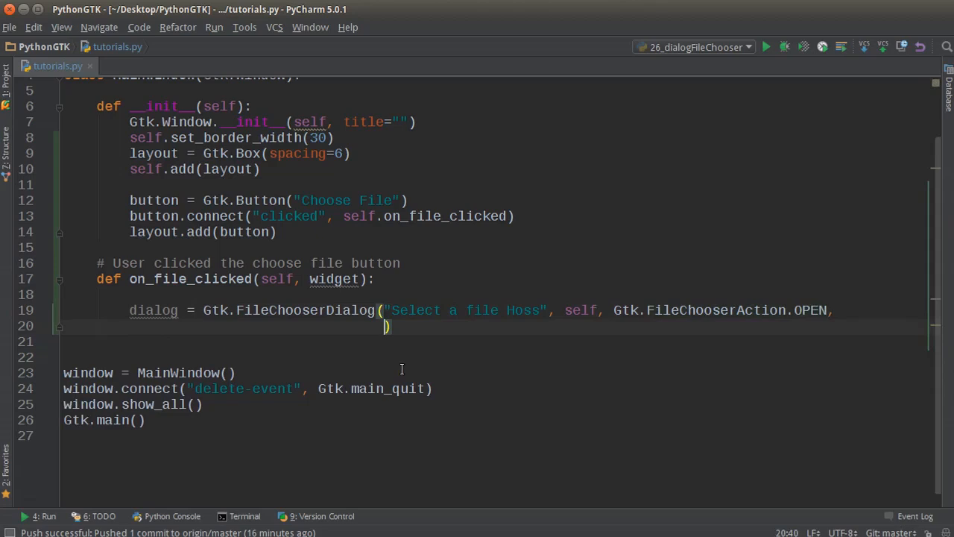
mouse_move(611, 313)
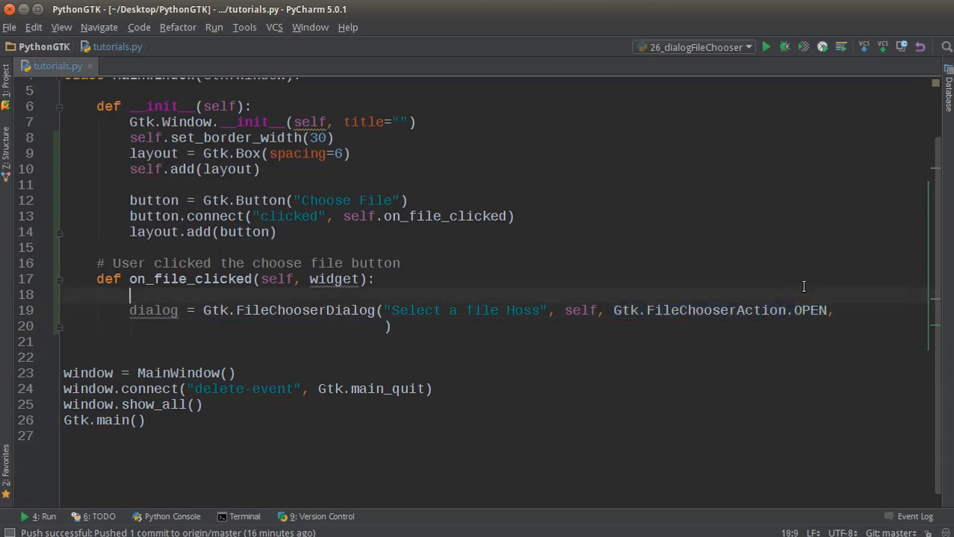
mouse_move(386, 326)
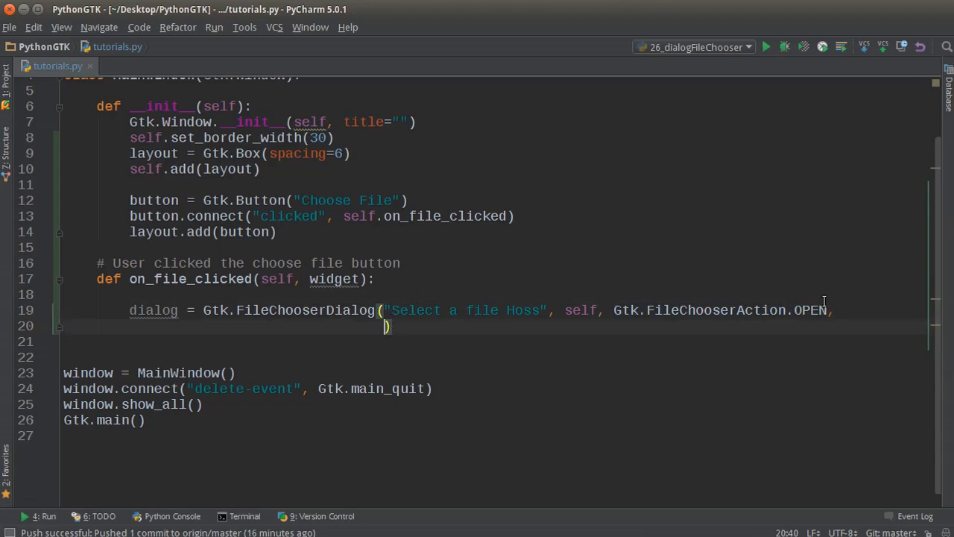
double_click(811, 310)
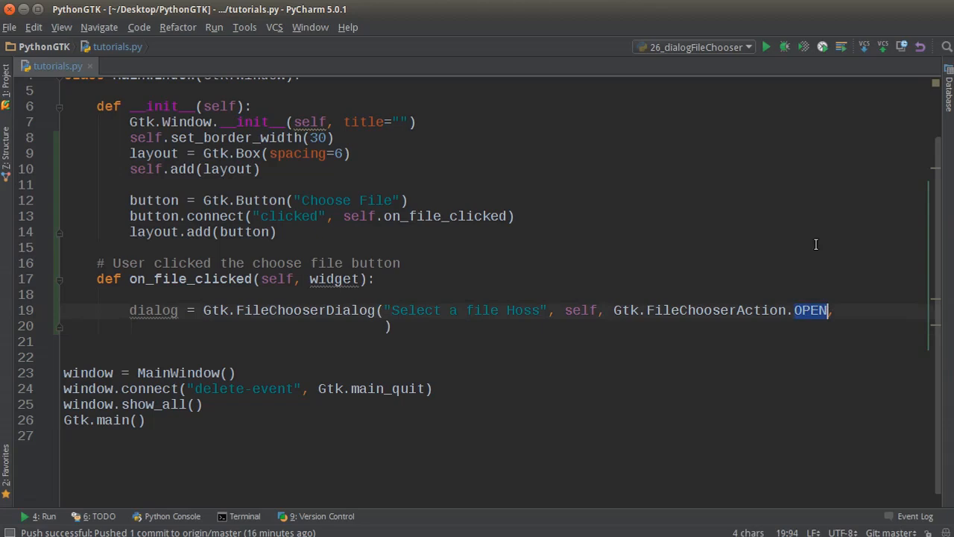
type("SELE")
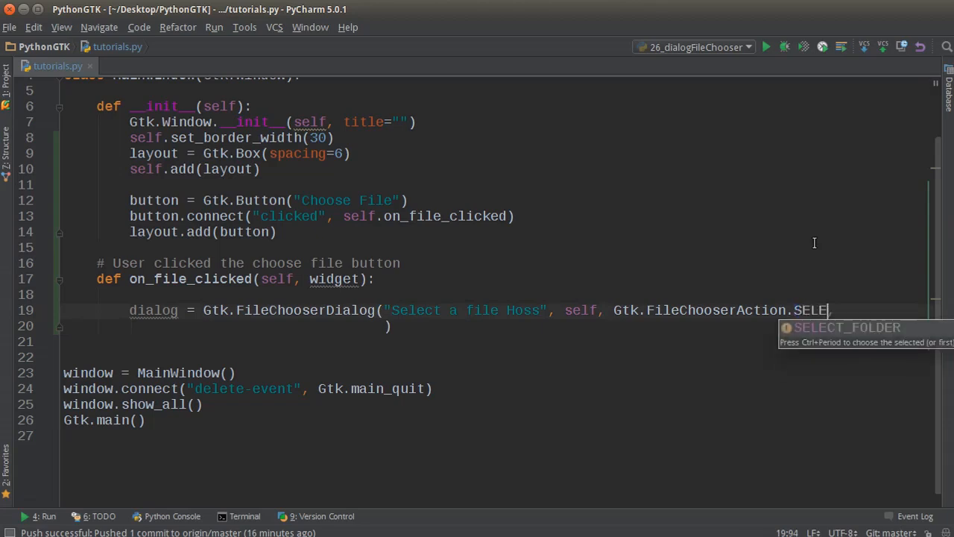
key("BackSpace")
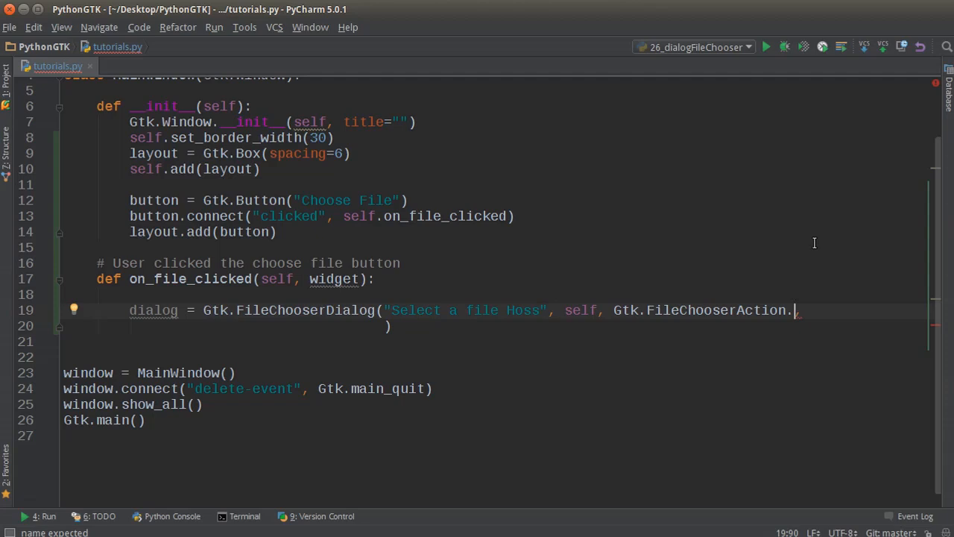
type("OPEN,")
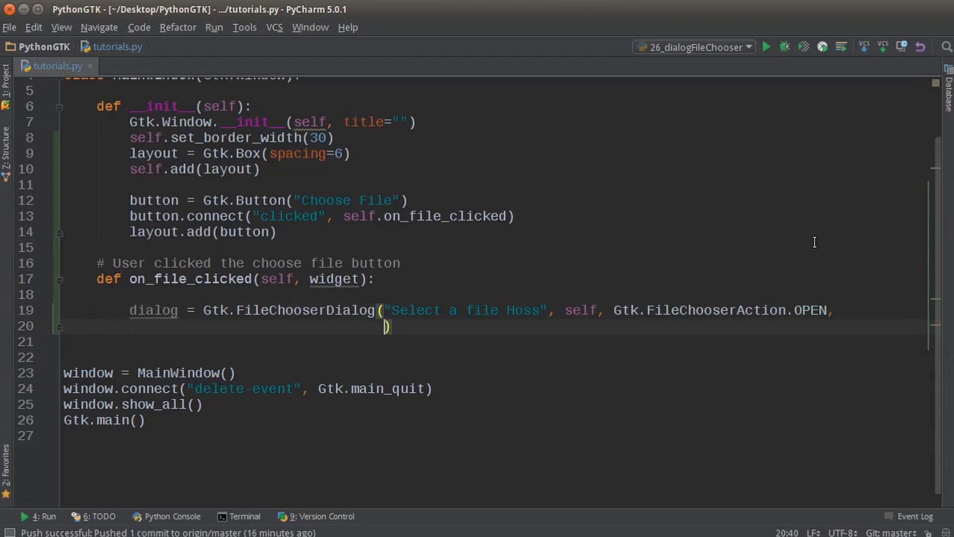
type("()")
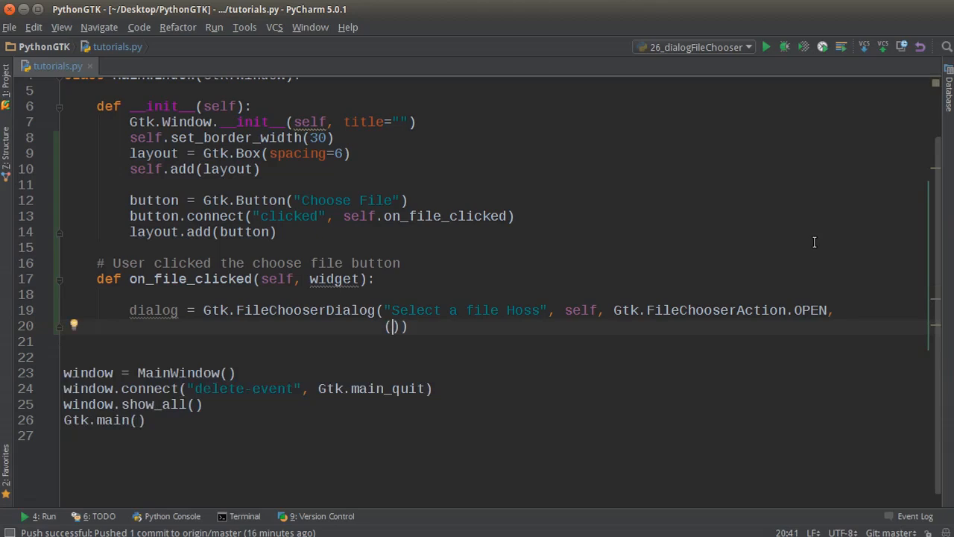
left_click(10, 27)
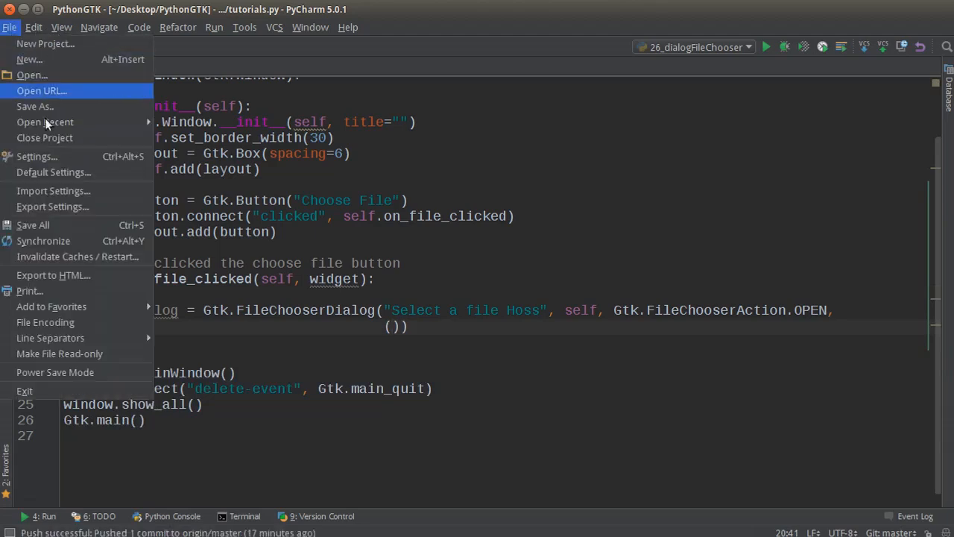
left_click(31, 75)
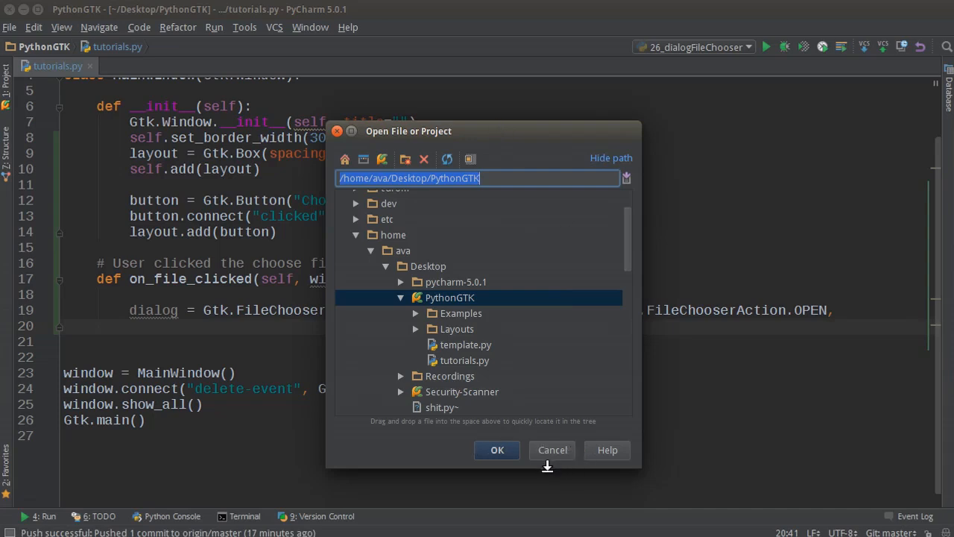
mouse_move(477, 246)
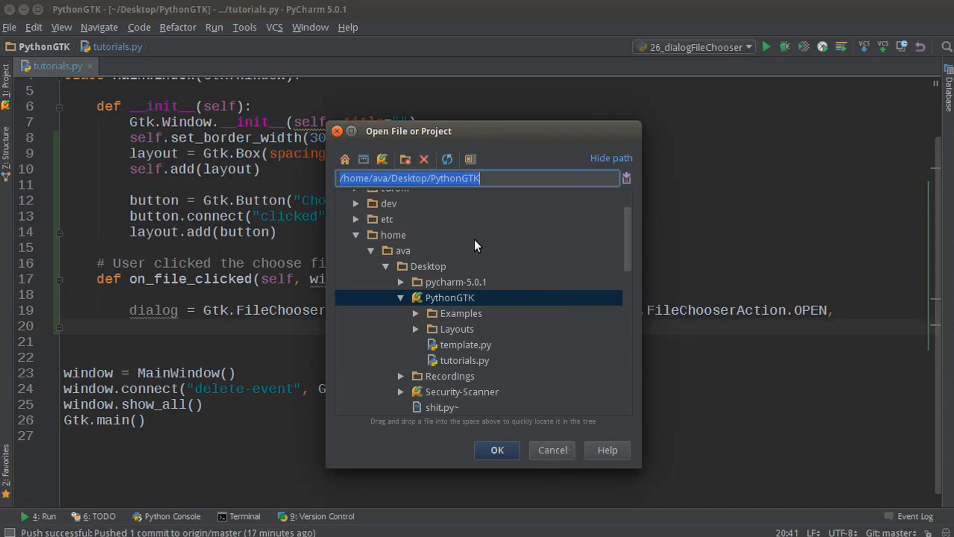
mouse_move(477, 395)
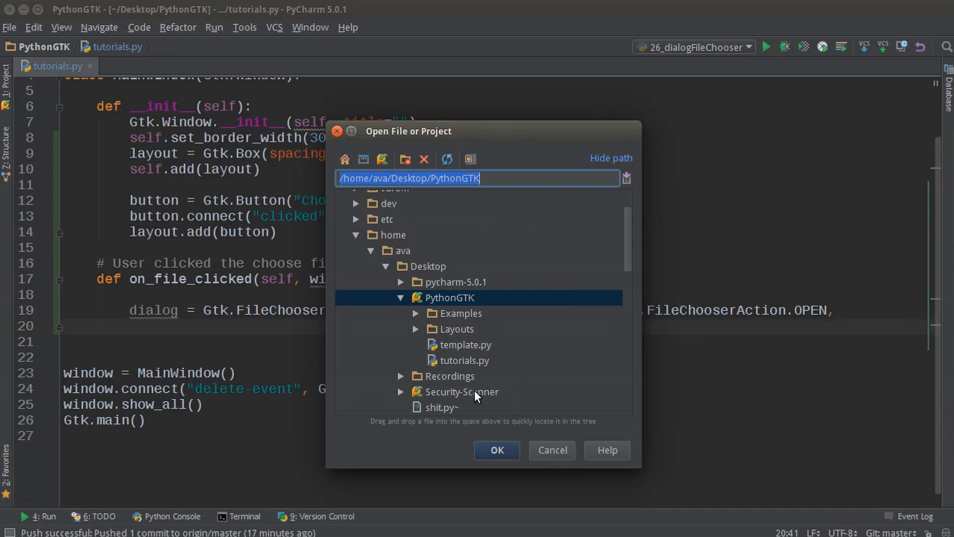
mouse_move(469, 365)
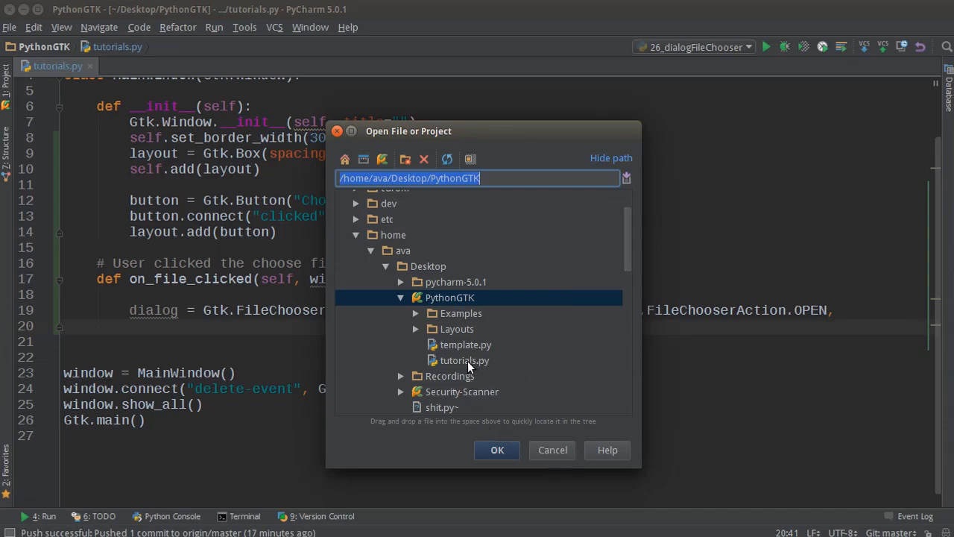
left_click(465, 360)
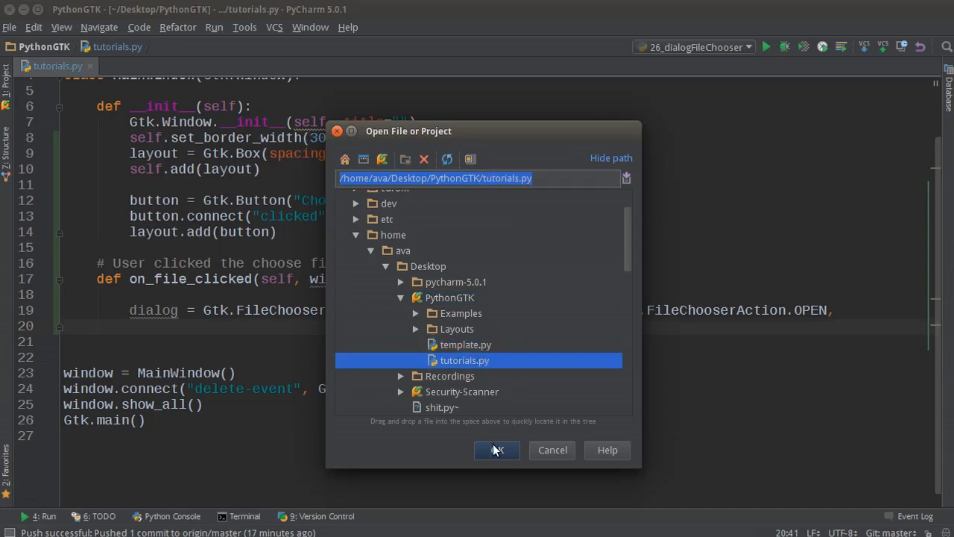
left_click(497, 449)
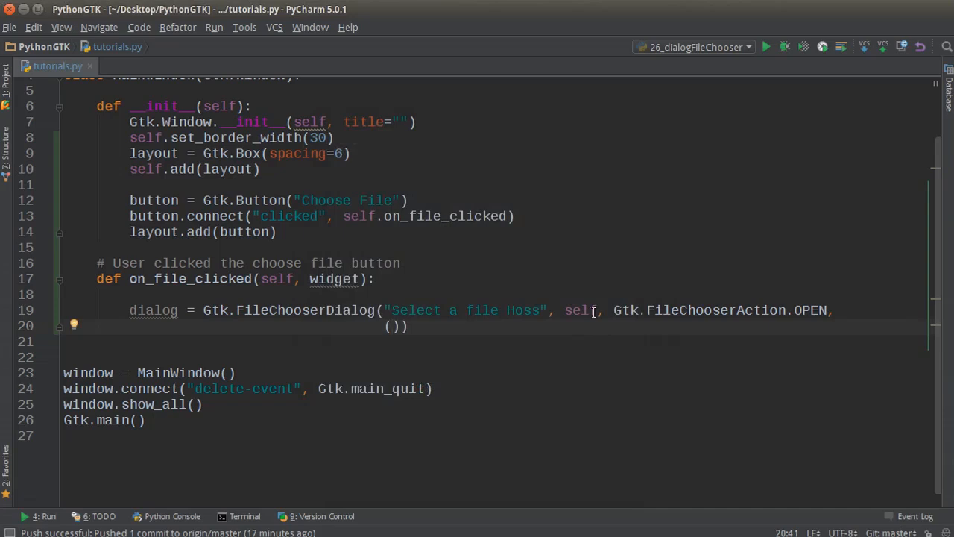
Fill the button tuple with "Cancel", Gtk.ResponseType.CANCEL and the Gtk.ResponseType OK entry.
type("Gtk")
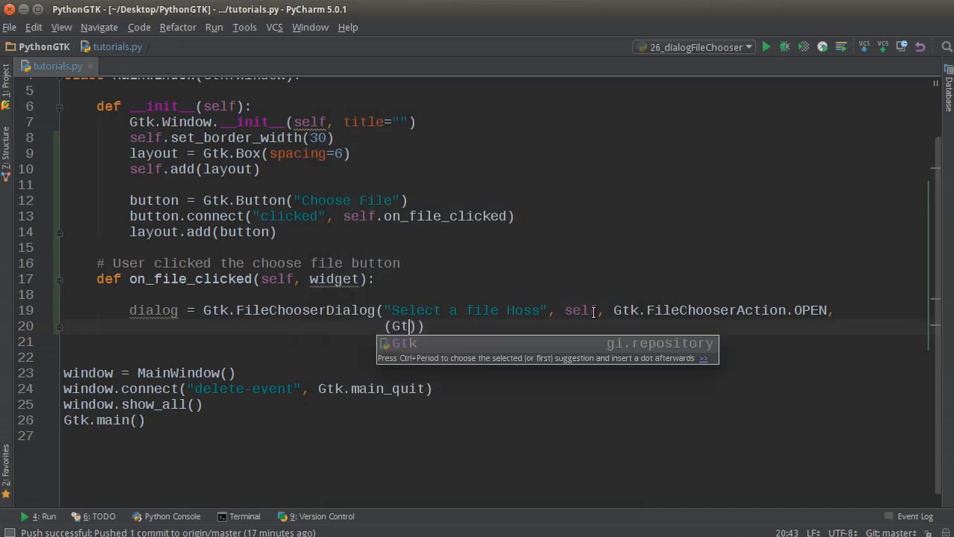
type(".")
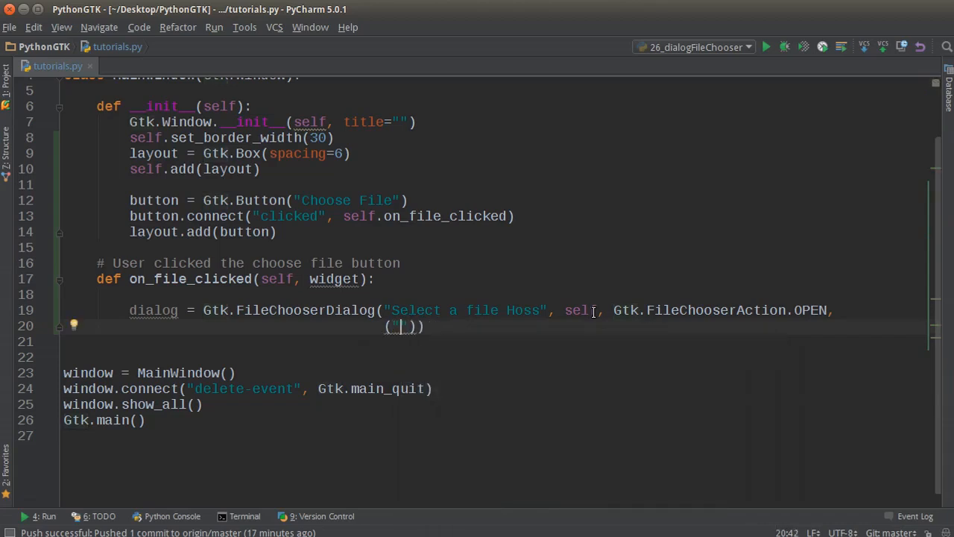
type("\"")
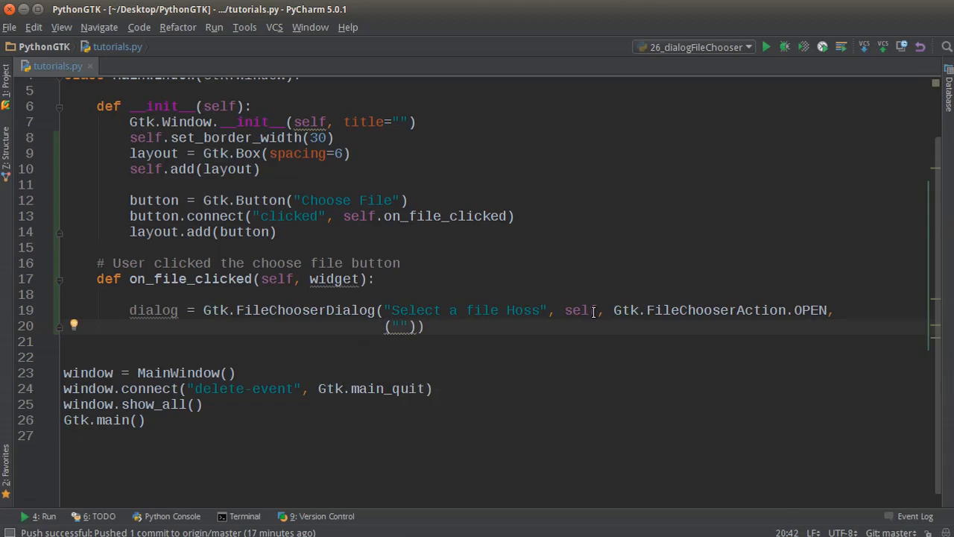
type("Cancel")
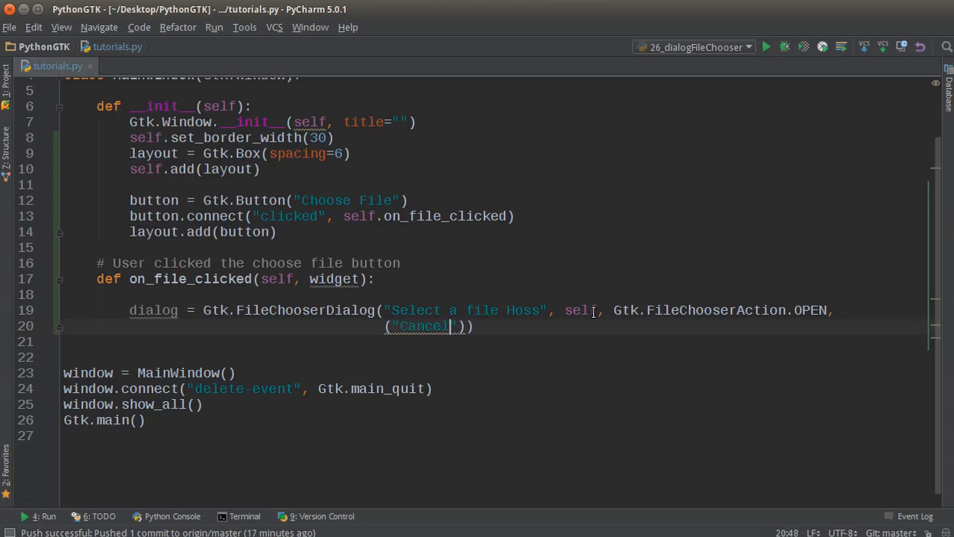
type(",")
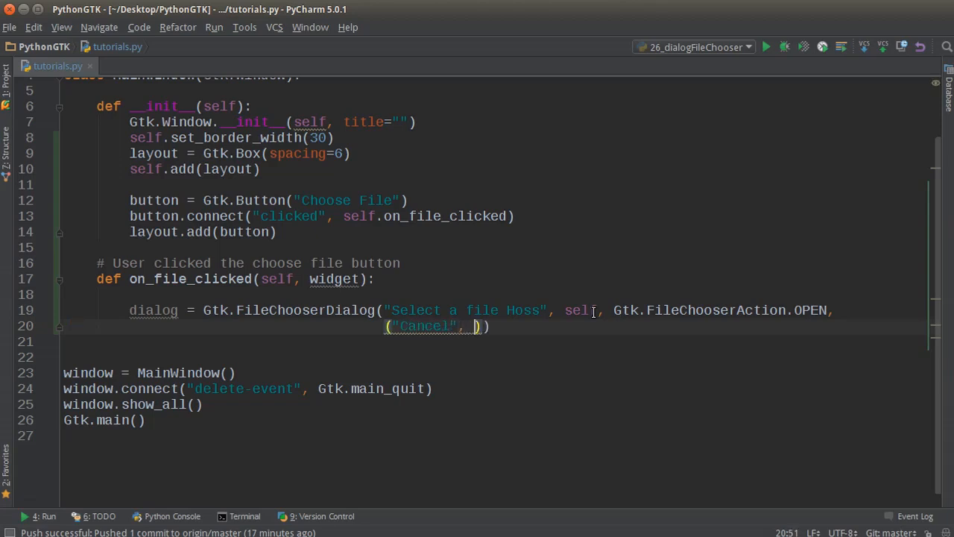
type("Gtk.")
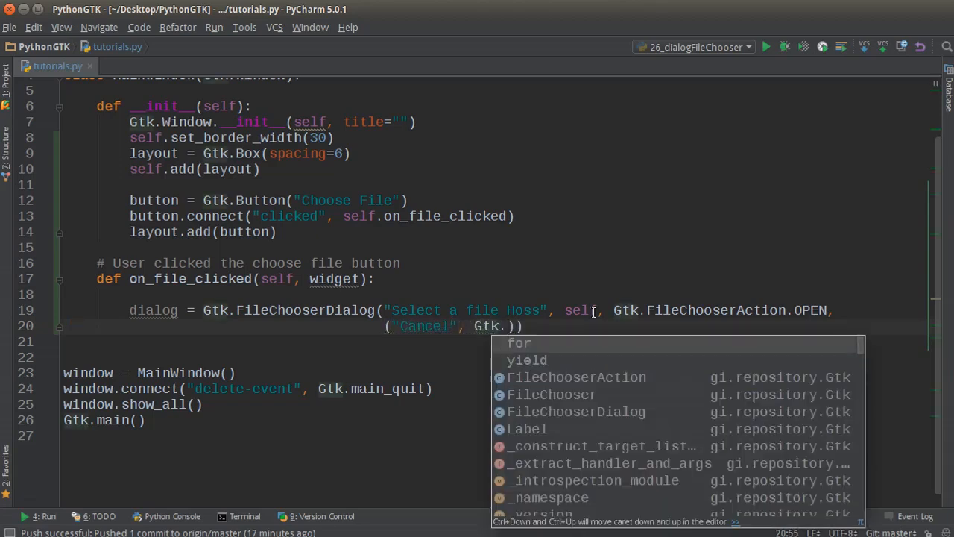
type("Reps")
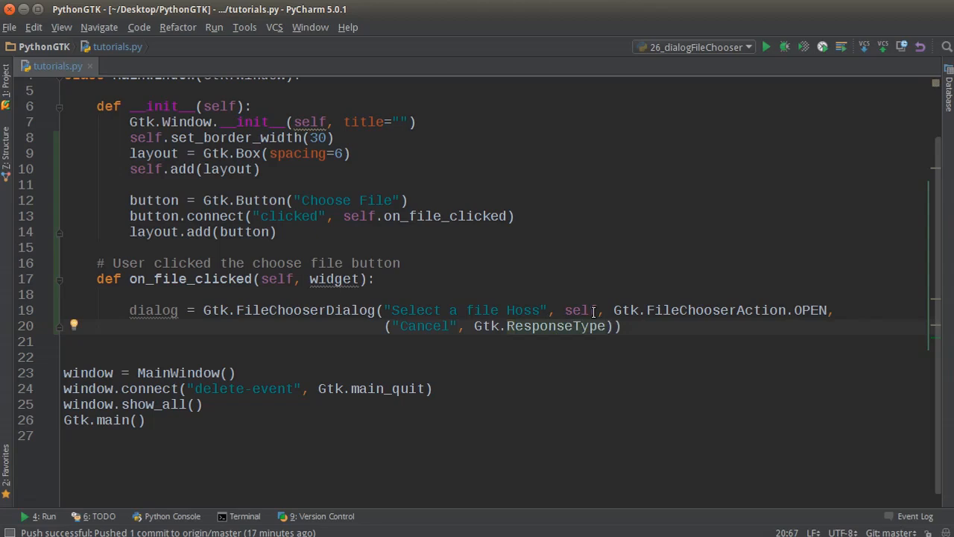
type(".CANCEL,")
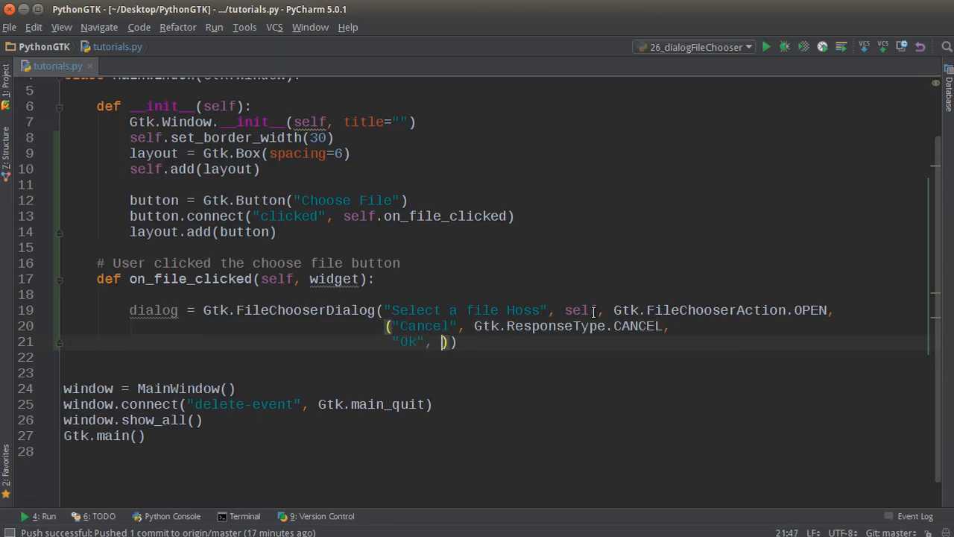
type("Gtk")
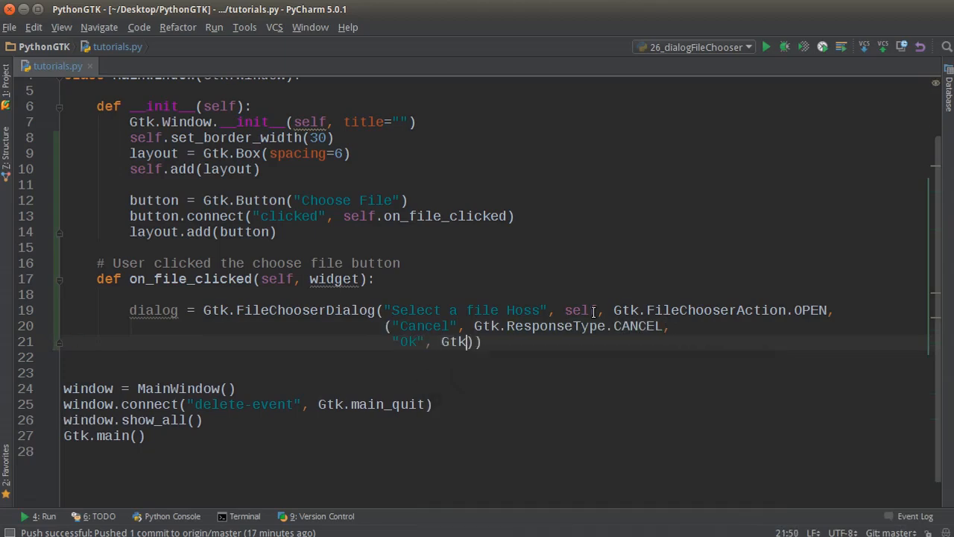
type(".ResponseType.OK")
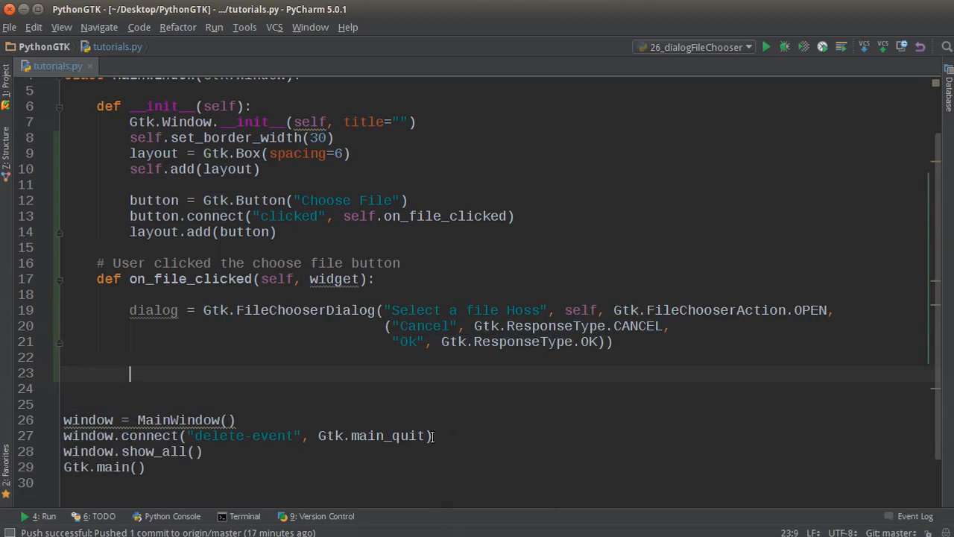
Add response = dialog.run() below the dialog creation, fixing a typo, followed by a blank line.
double_click(153, 310)
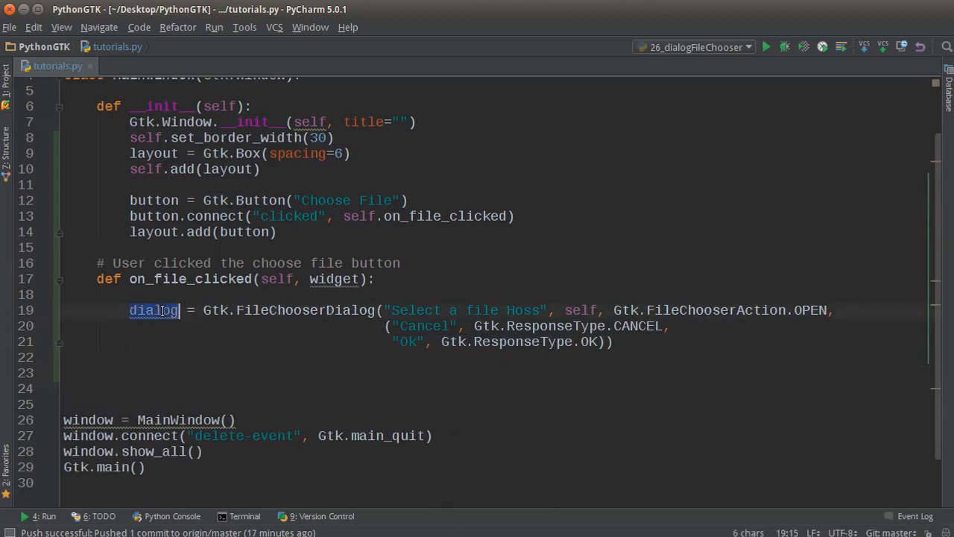
left_click(173, 360)
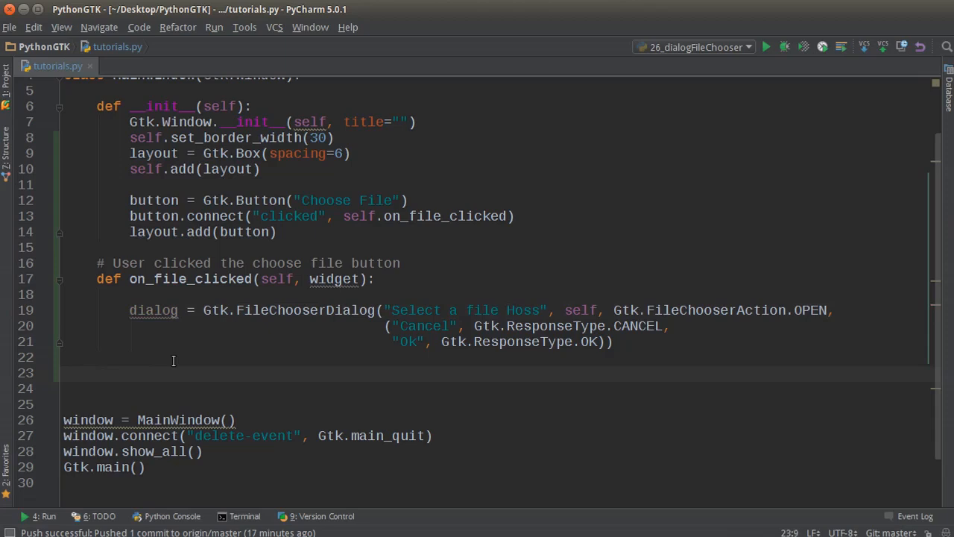
type("res")
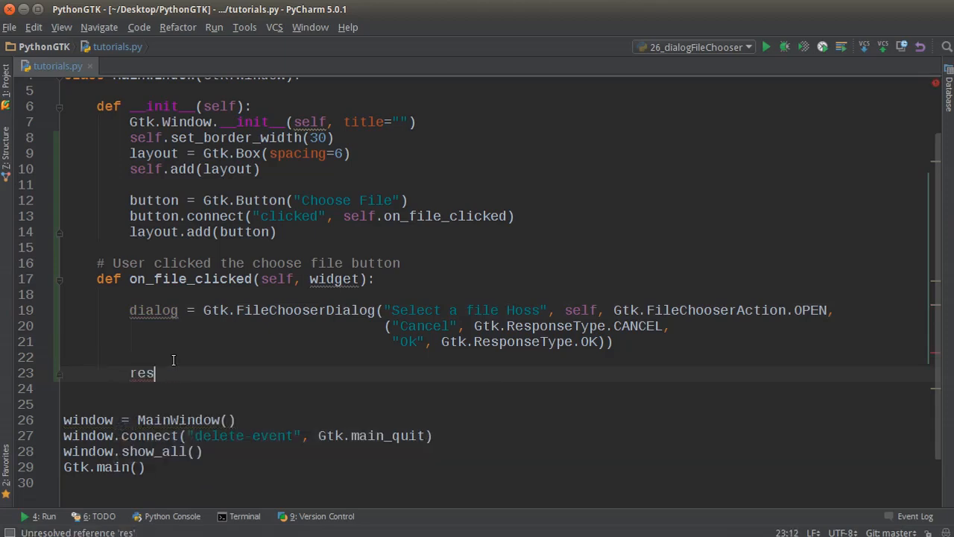
type("ponse")
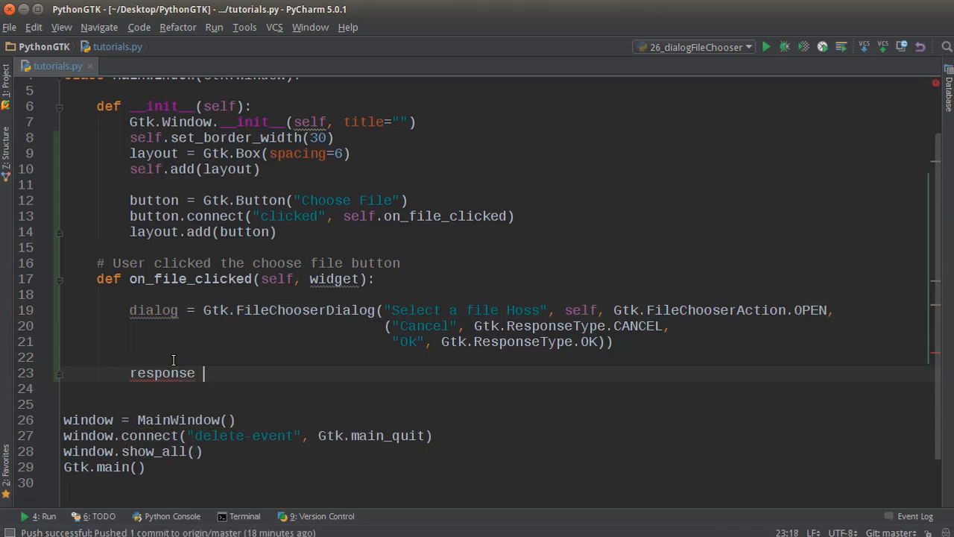
type("= dialog")
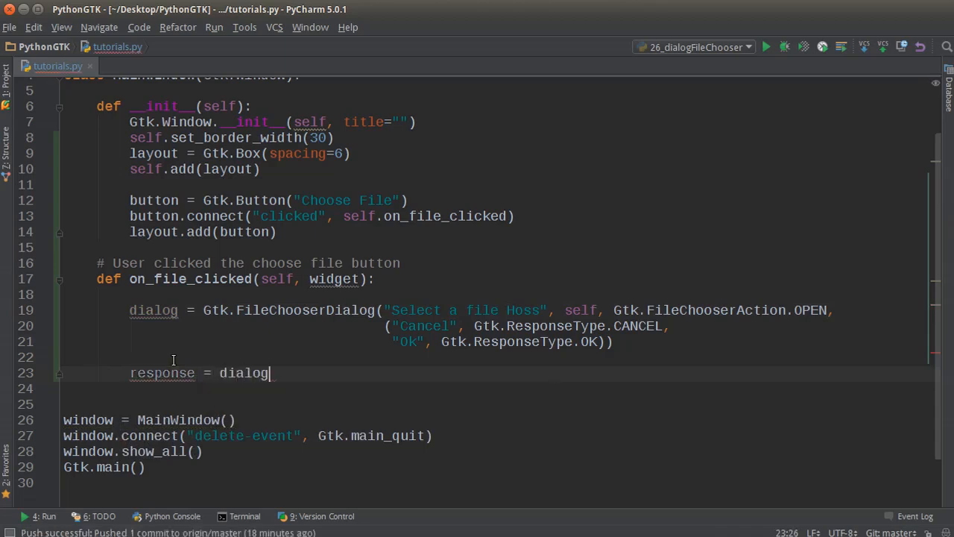
type("(run")
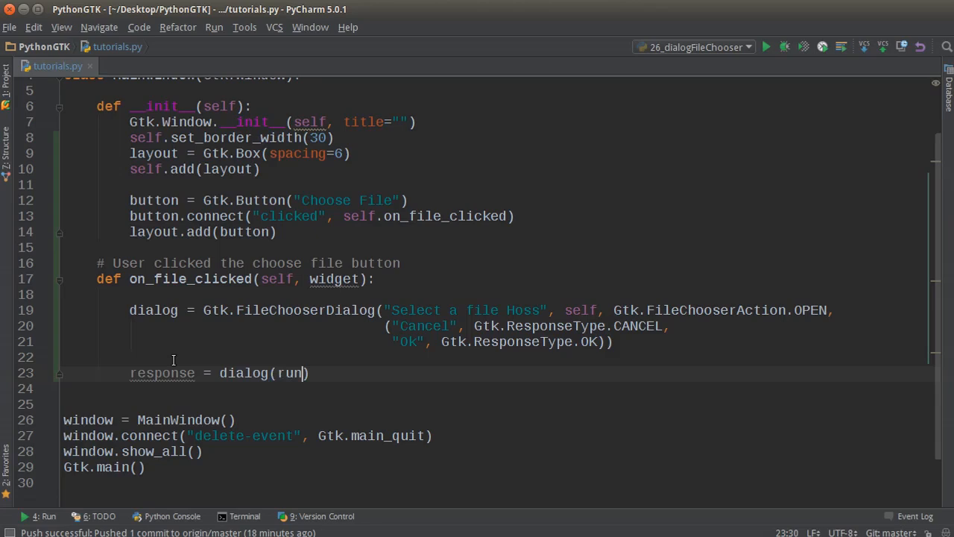
key("BackSpace")
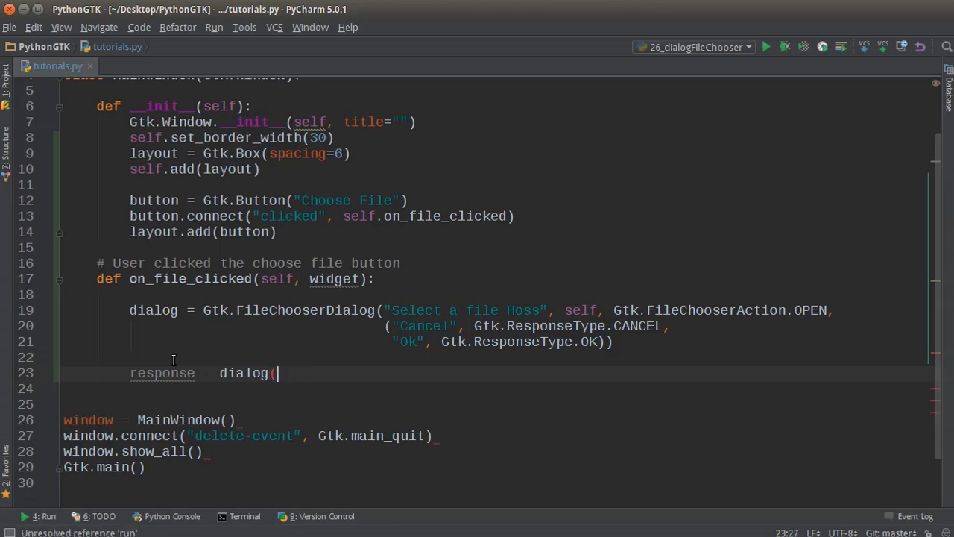
type("run()")
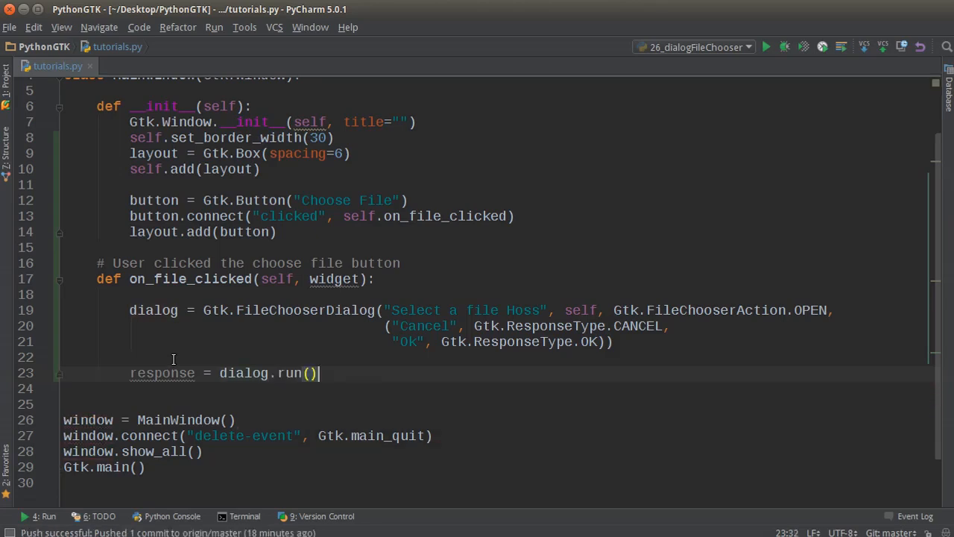
key("enter")
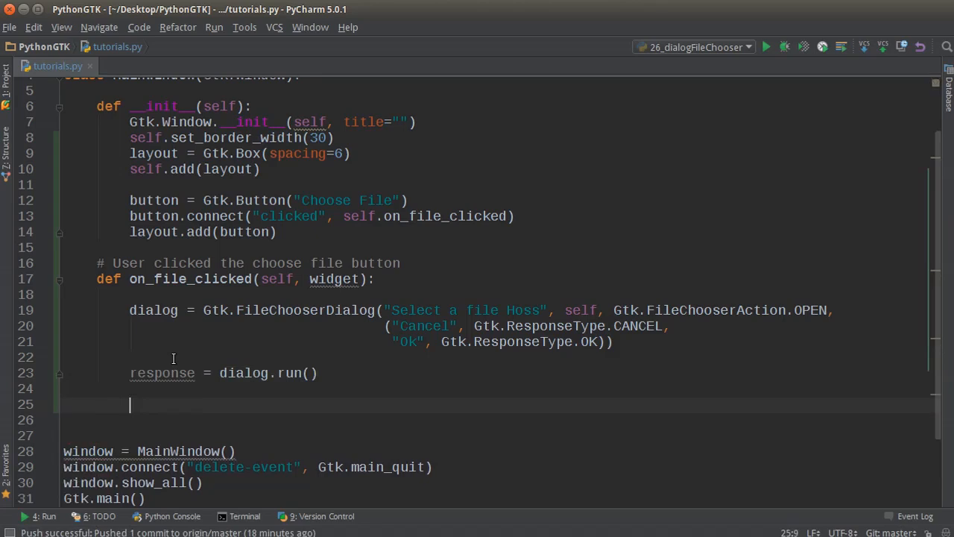
scroll("down", 3)
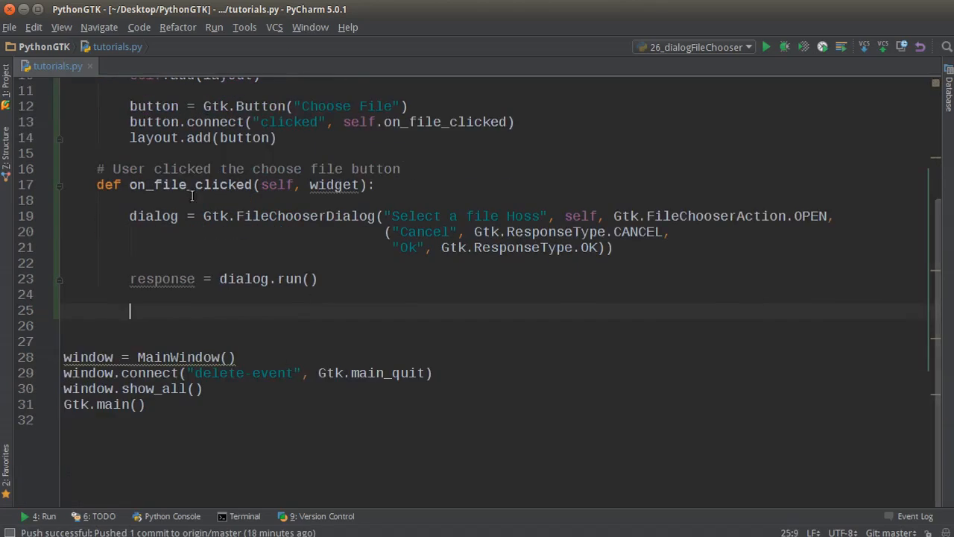
mouse_move(621, 261)
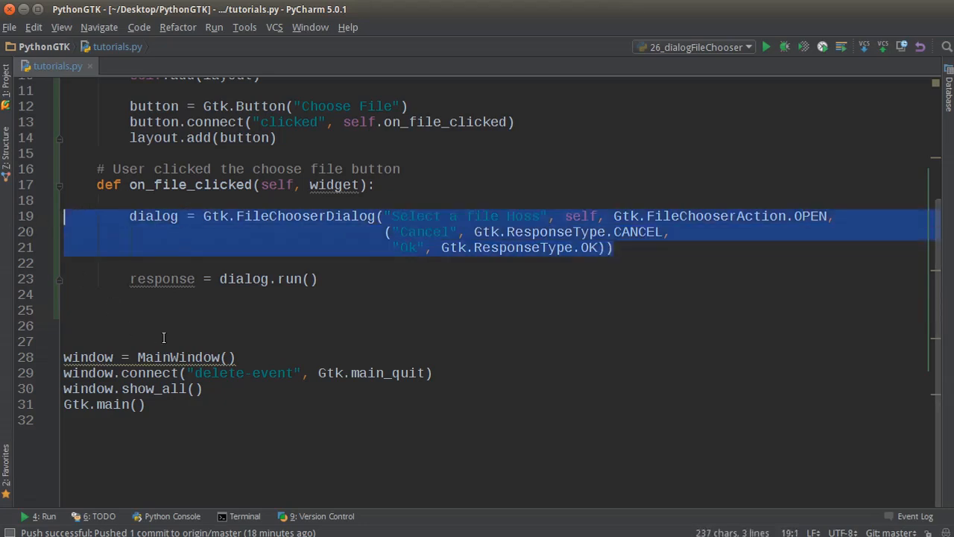
left_click(159, 309)
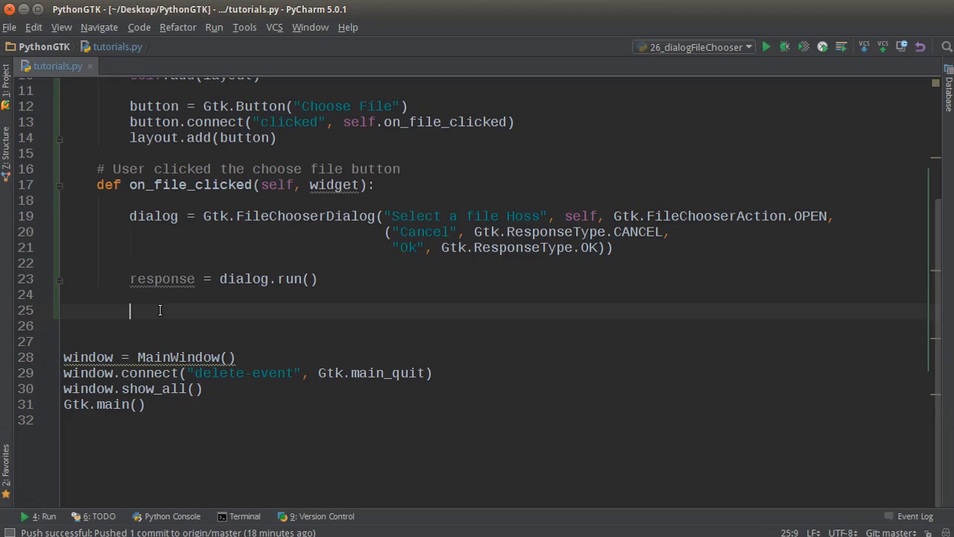
Write the condition if response == Gtk.ResponseType.OK: below the run call.
type("if")
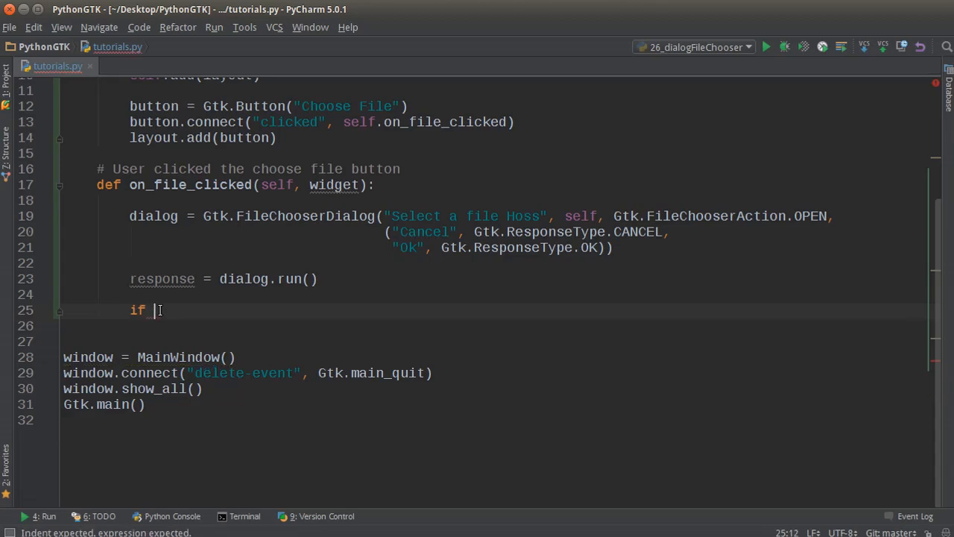
type("response")
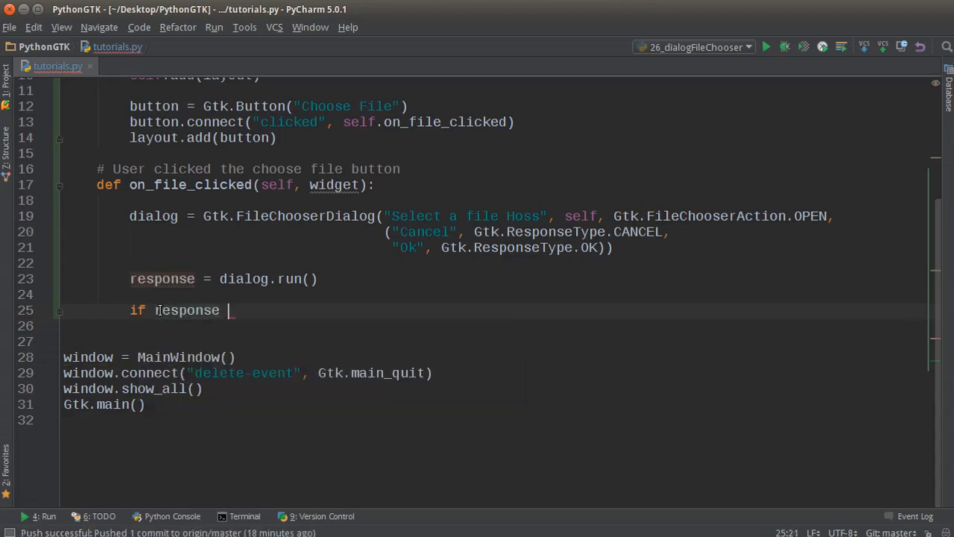
type("==")
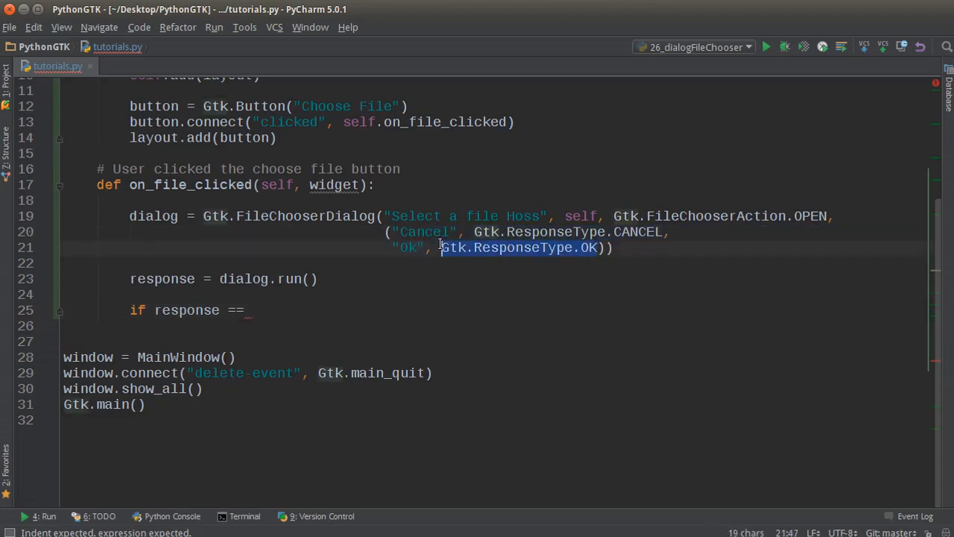
type("Gtk.ResponseType.OK")
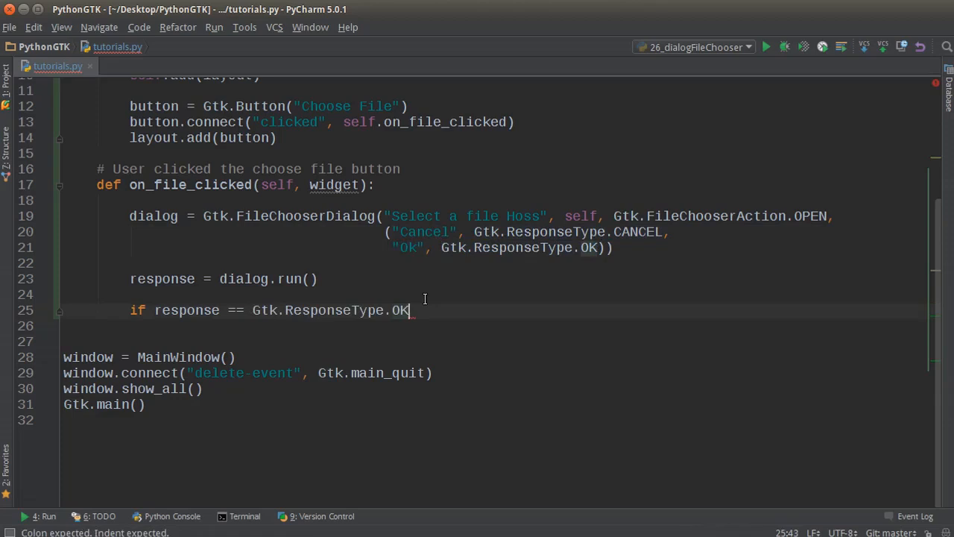
type(":")
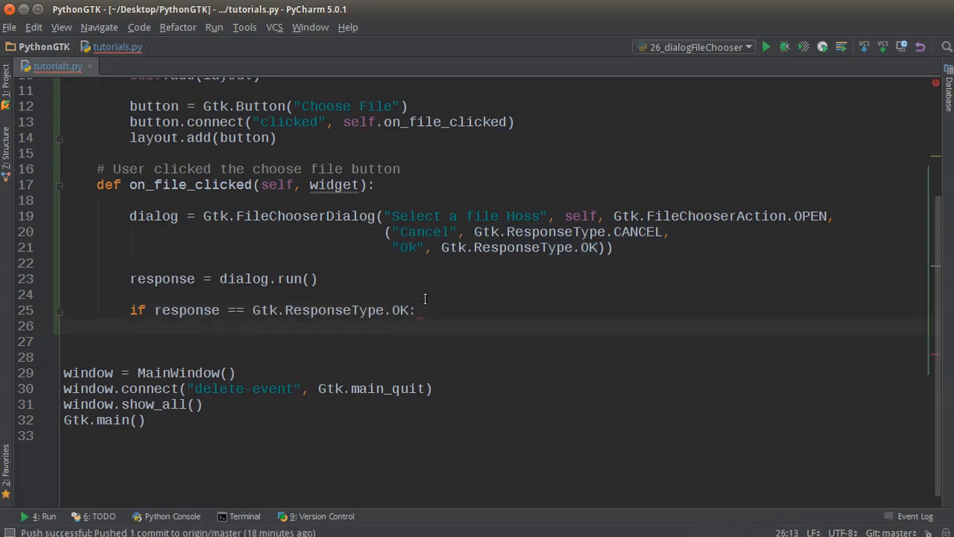
Open template.py from the PythonGTK folder.
left_click(10, 27)
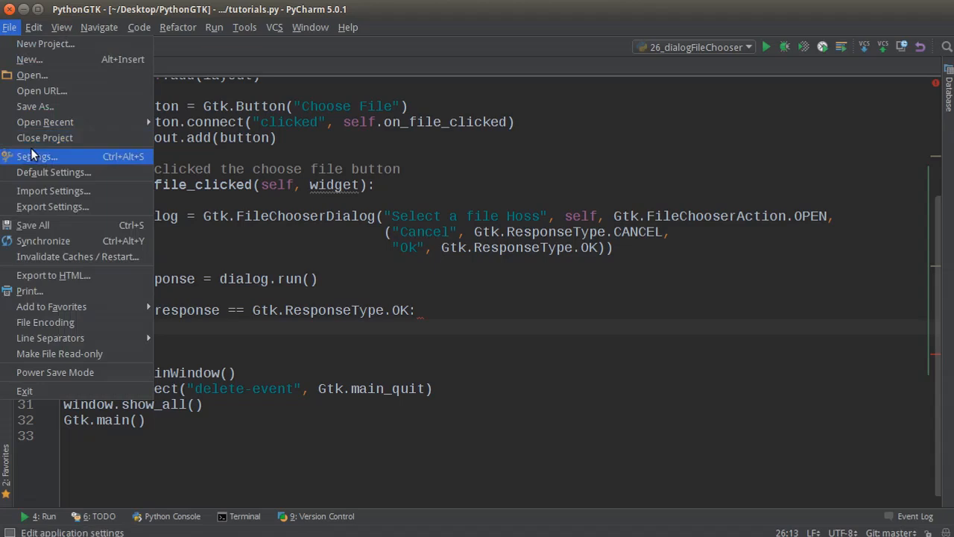
left_click(31, 75)
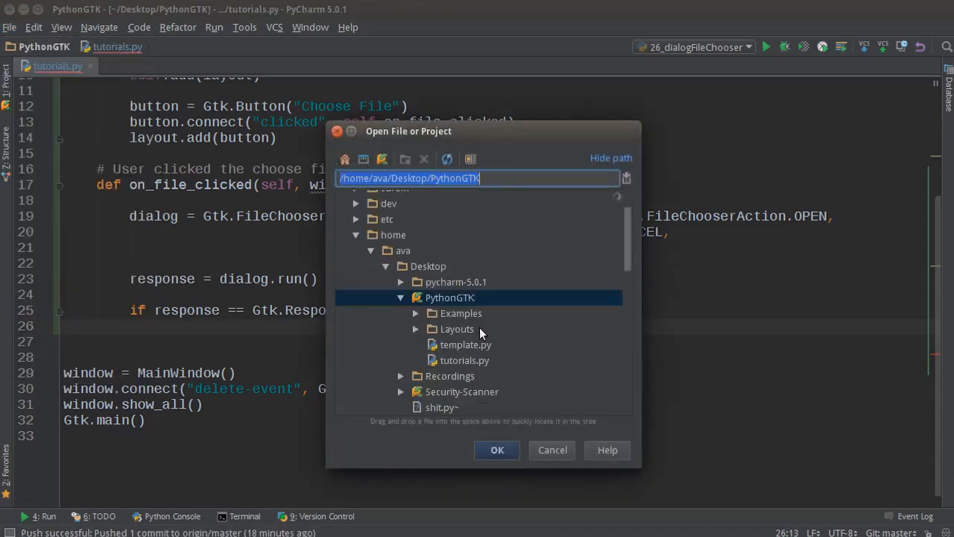
left_click(466, 344)
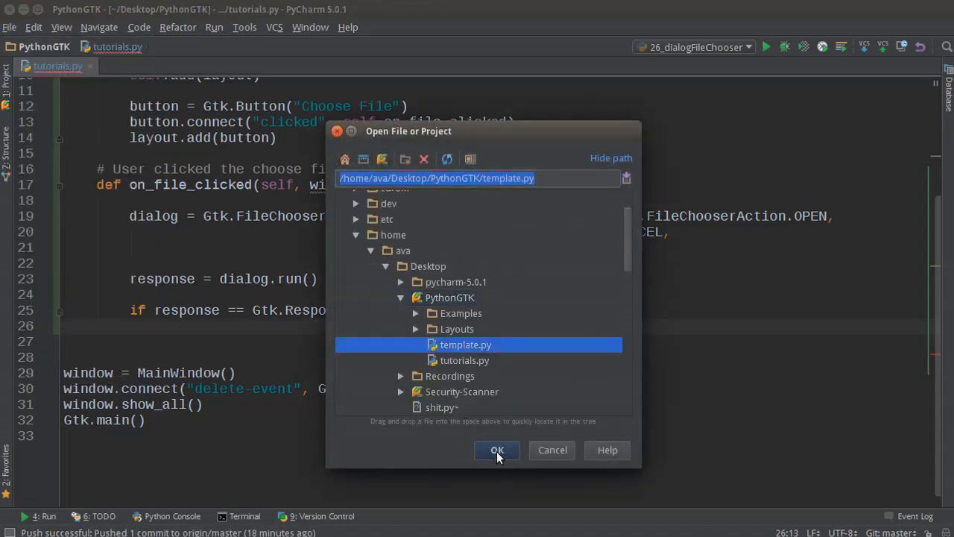
left_click(498, 449)
type("print(")
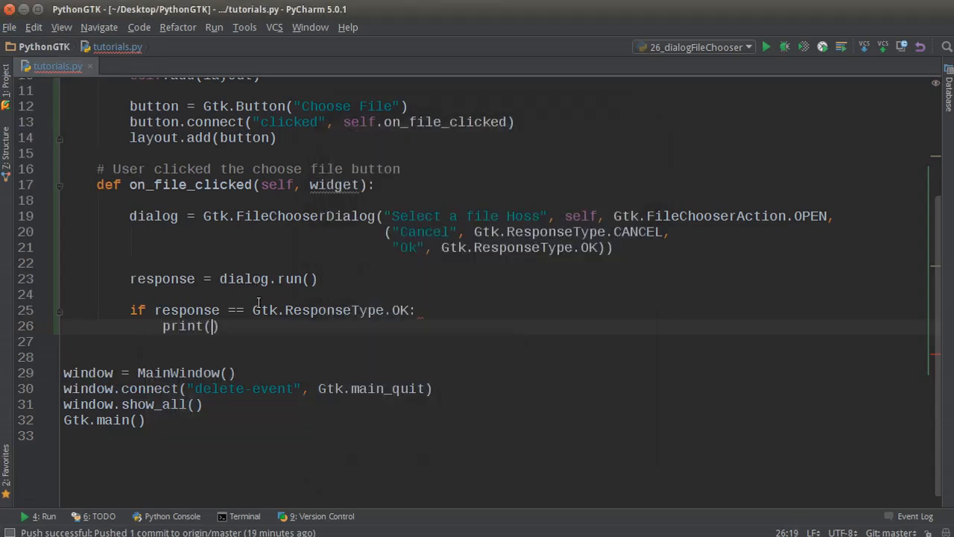
Add the message "You clicked the OK button" inside the OK branch.
type("\"")
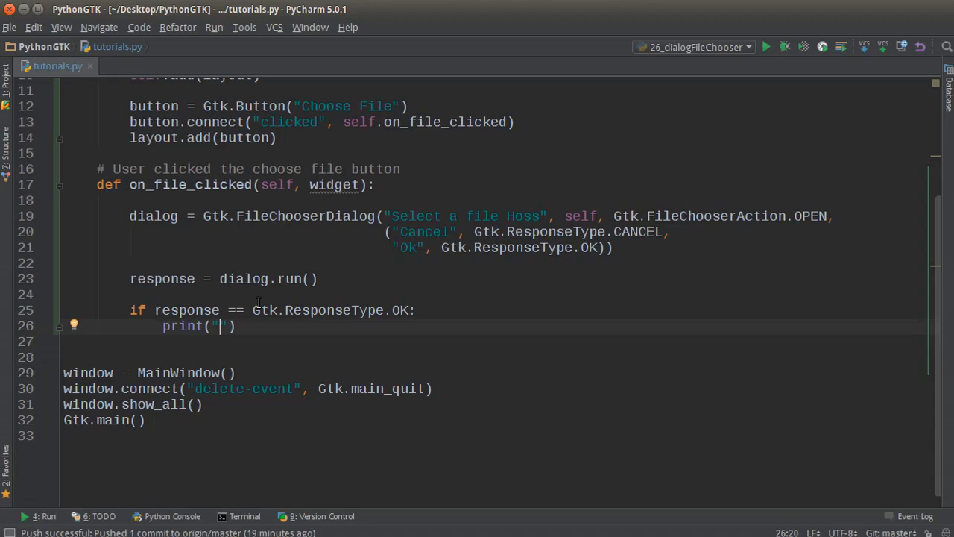
type("You")
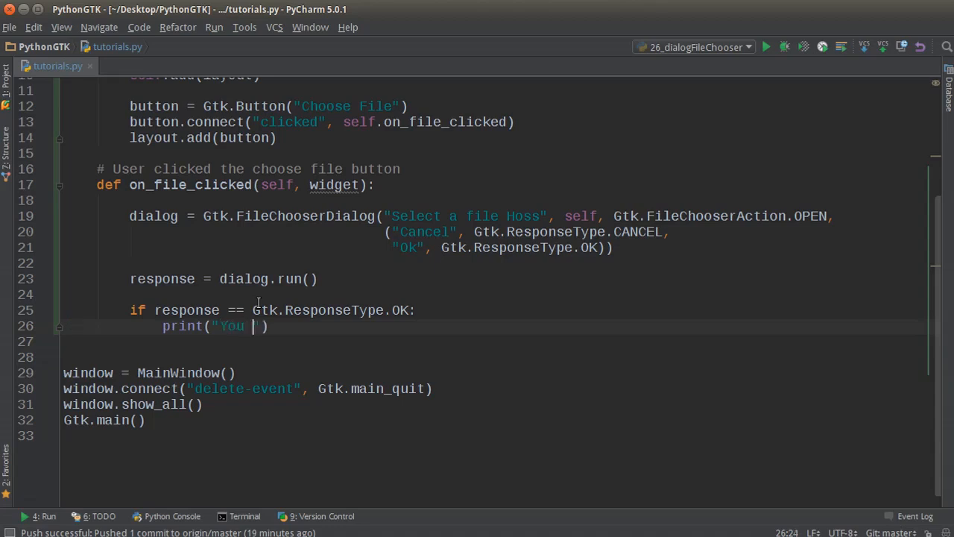
type("clicked the OK button")
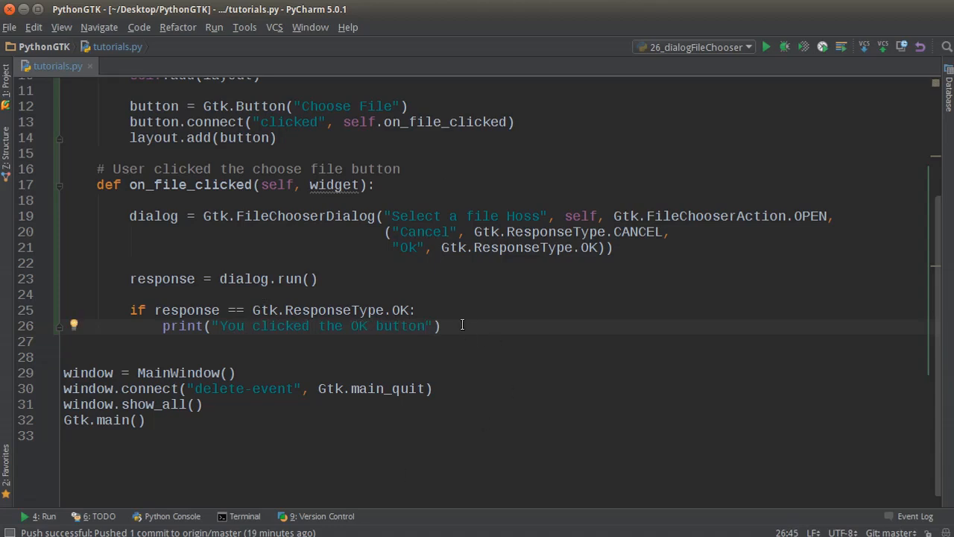
Print "File selected" plus dialog.get_filename(), then start a new line in the branch.
type("print")
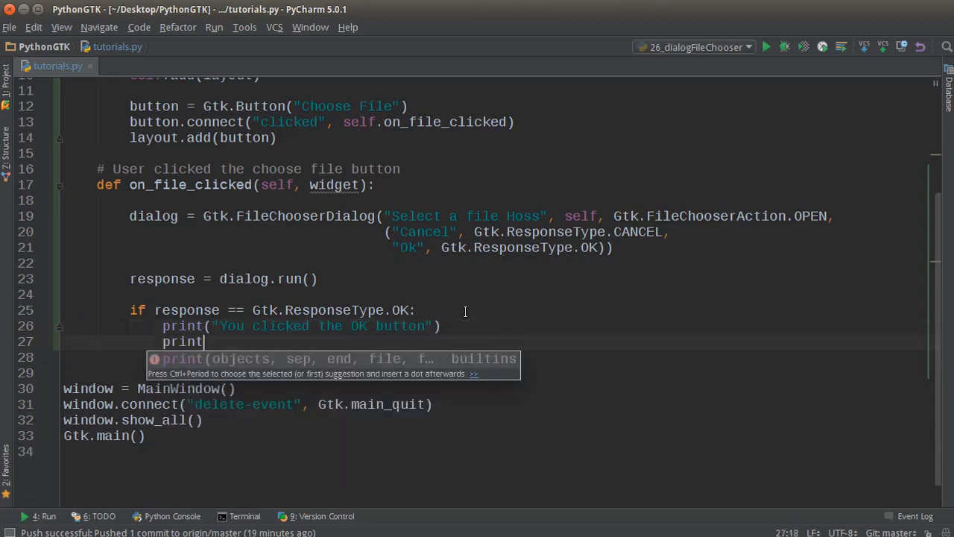
type("(")
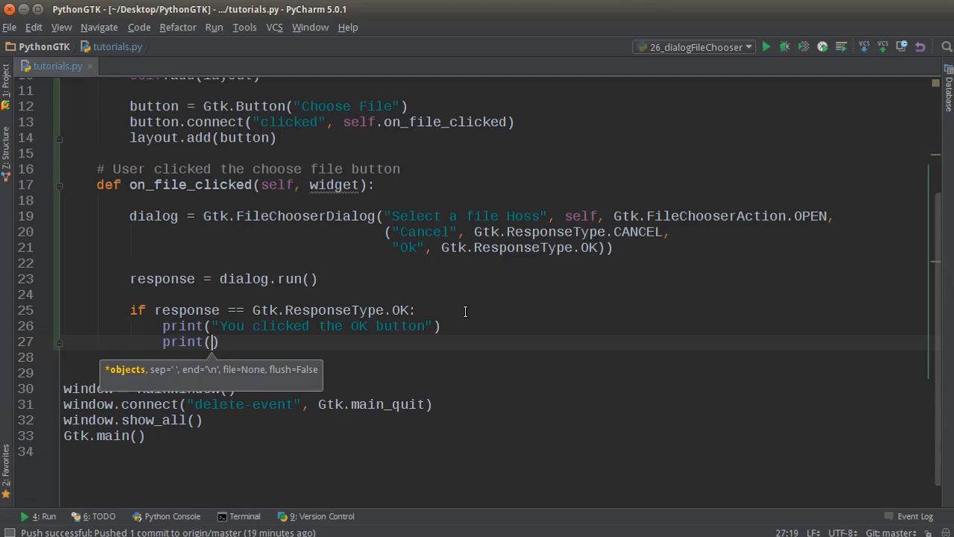
type("\"\"")
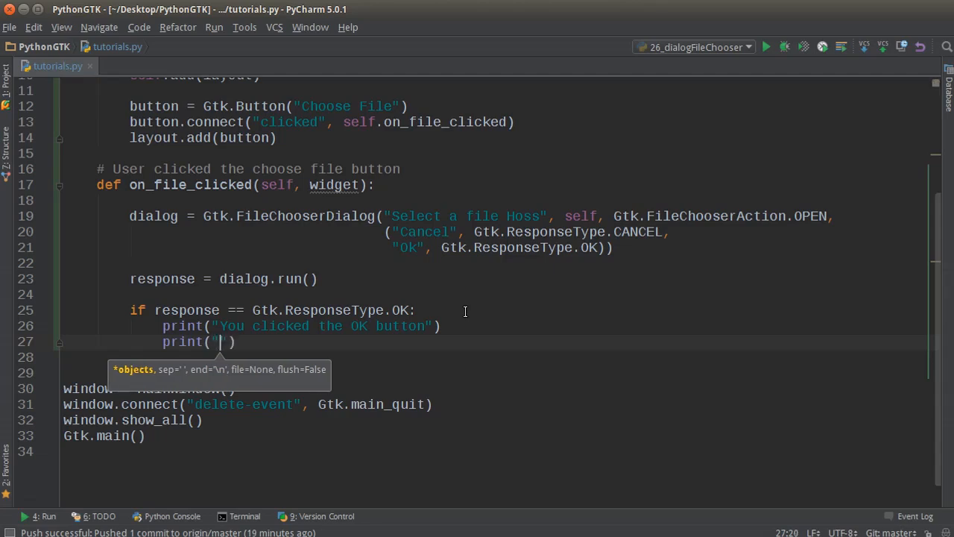
type("File selected")
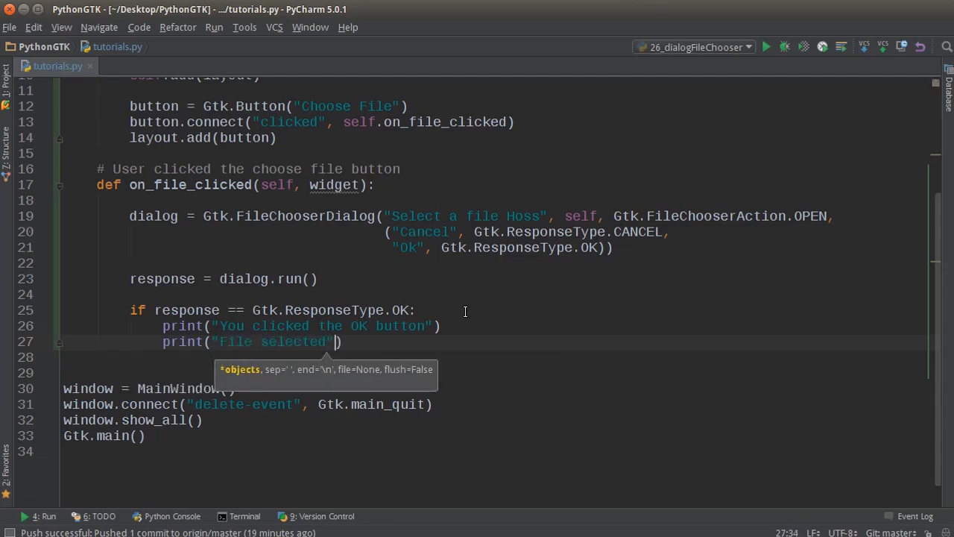
type(",")
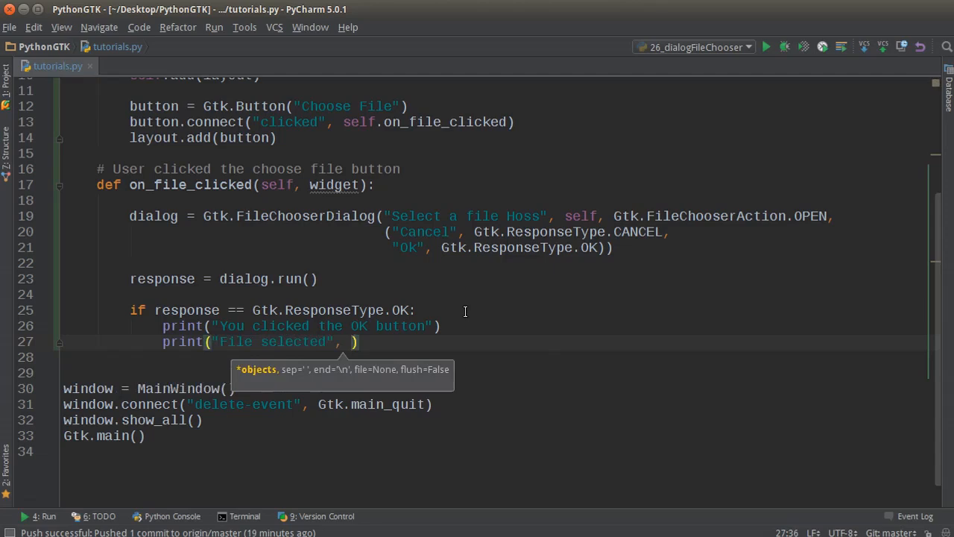
type("+ dialog.")
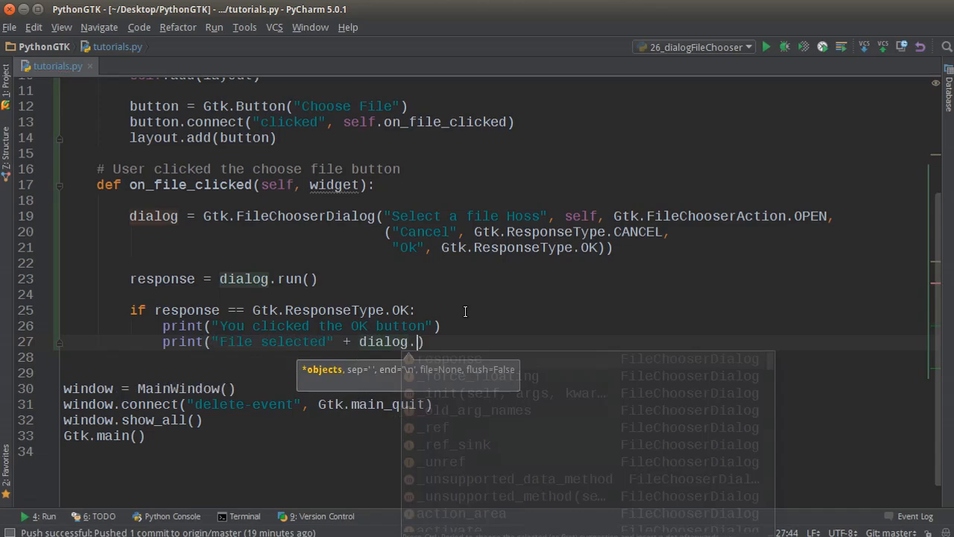
type("get_filename(")
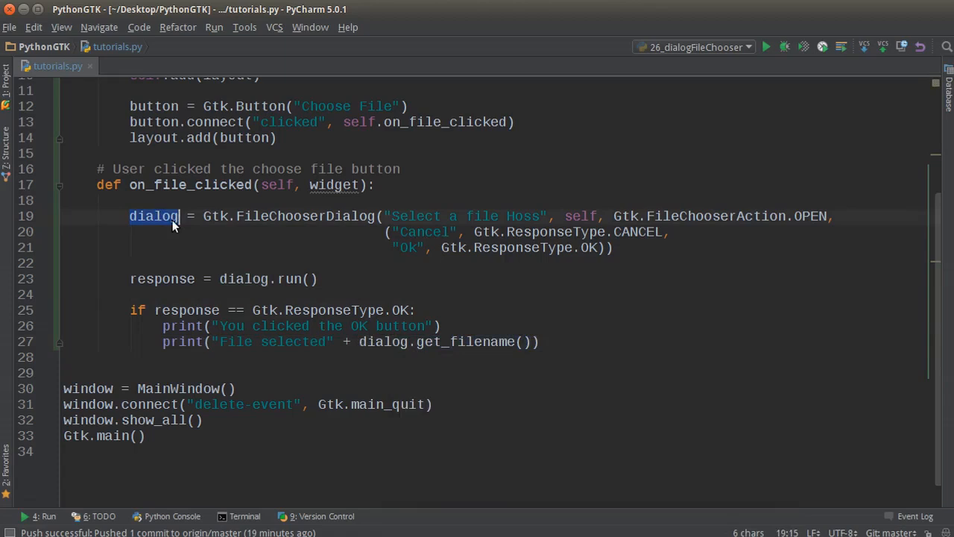
left_click(542, 342)
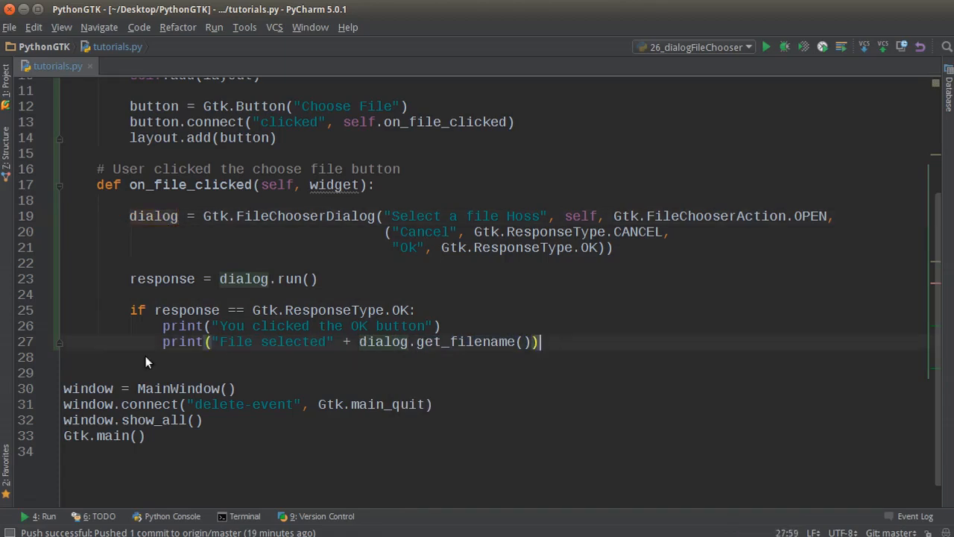
key("enter")
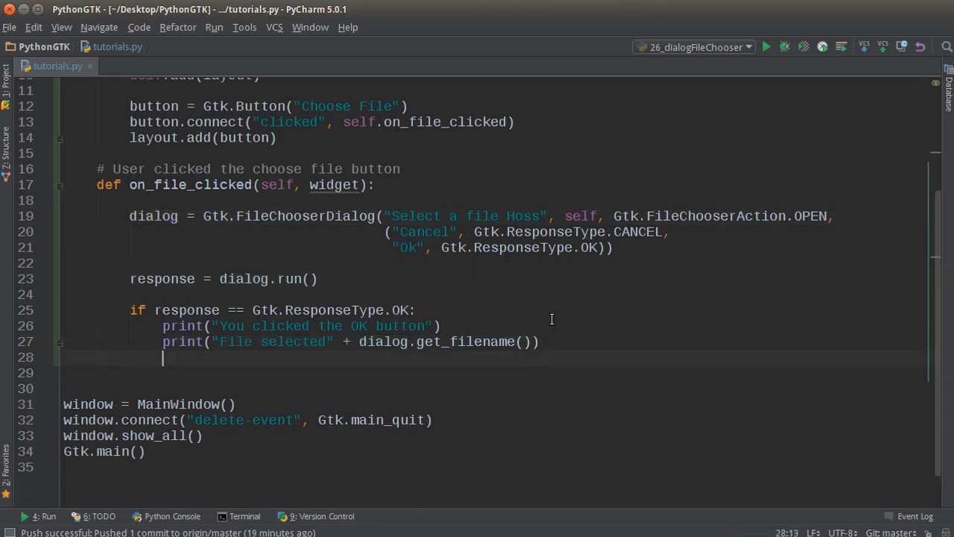
Add an elif CANCEL branch printing "User didn't choose any file" and relabel Ok as Open.
type("elif")
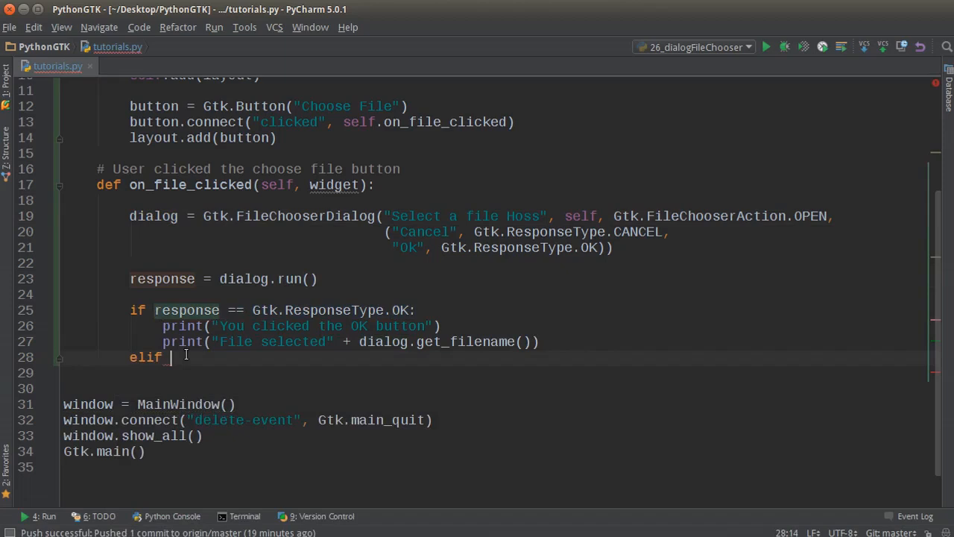
type("response == Gtk.ResponseType.OK:")
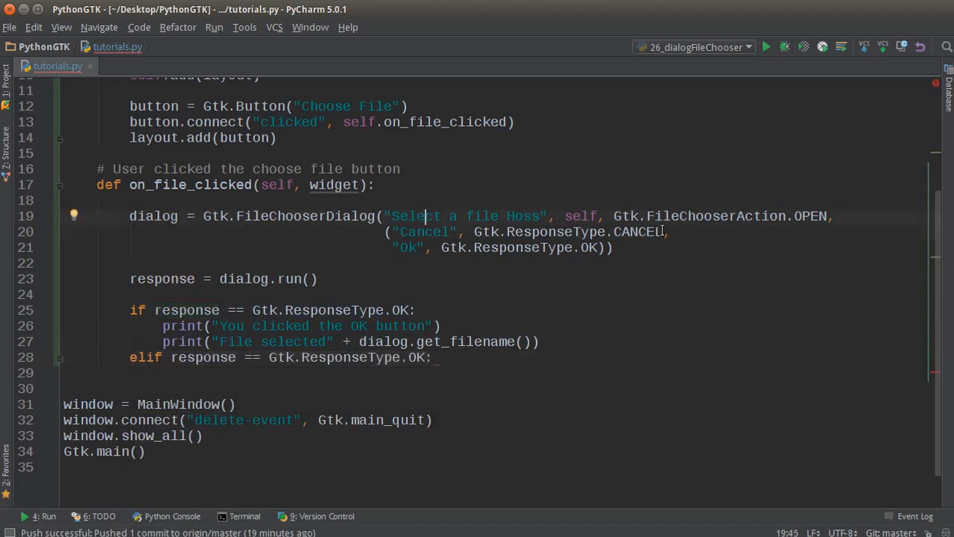
left_click_drag(474, 232, 662, 232)
type("CANCEL")
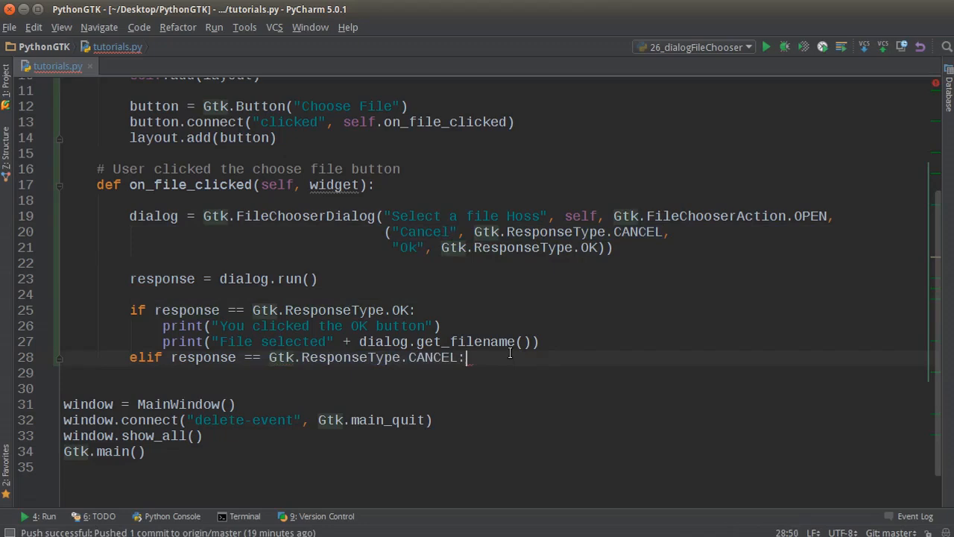
type("pri")
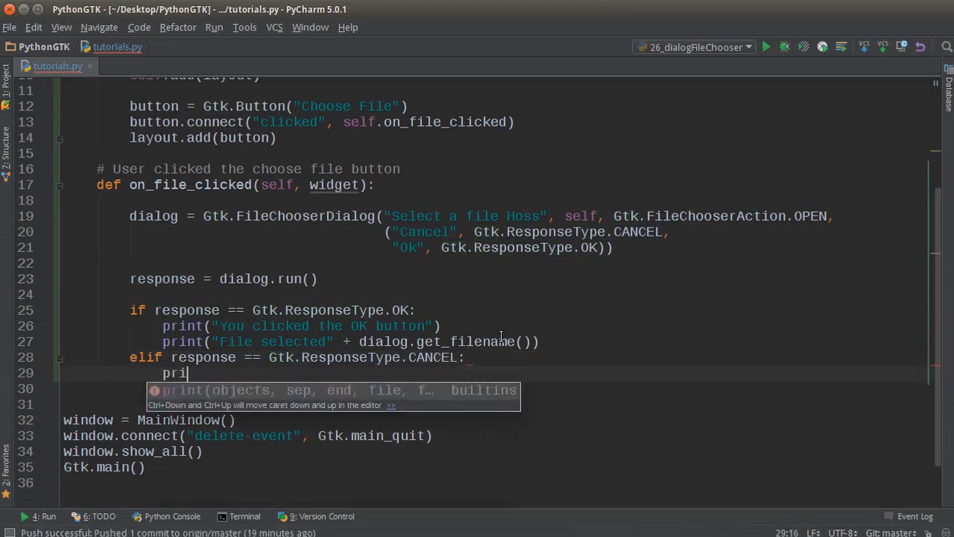
type("nt(\"User\")")
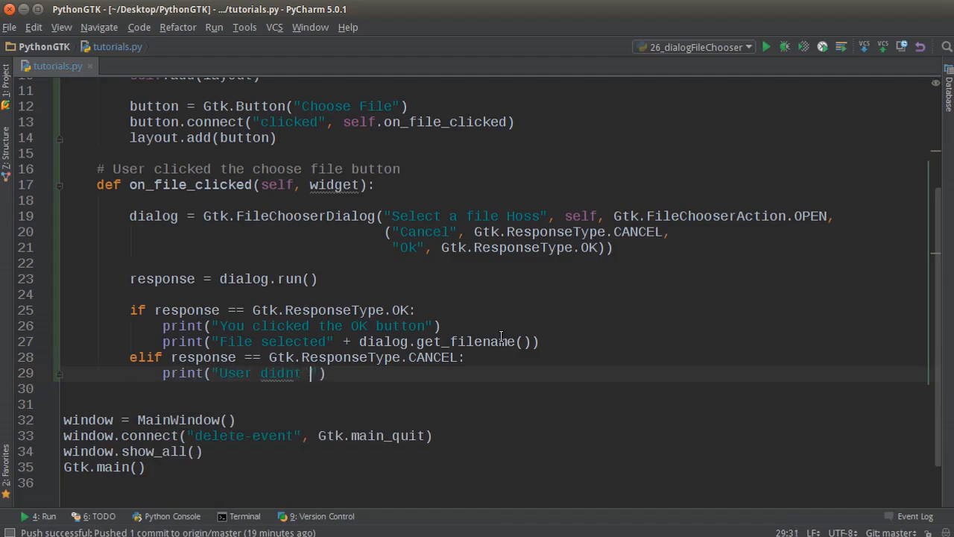
type("choose any file")
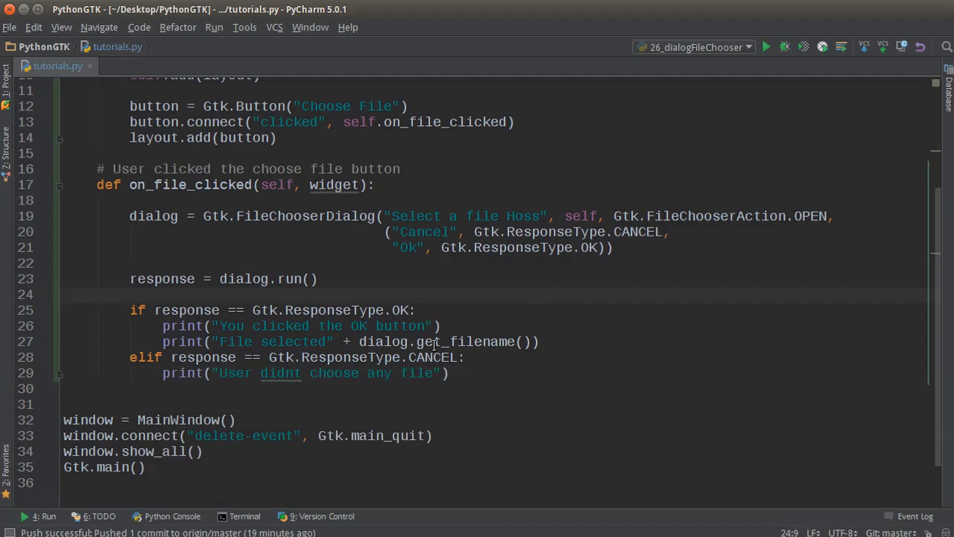
left_click(418, 248)
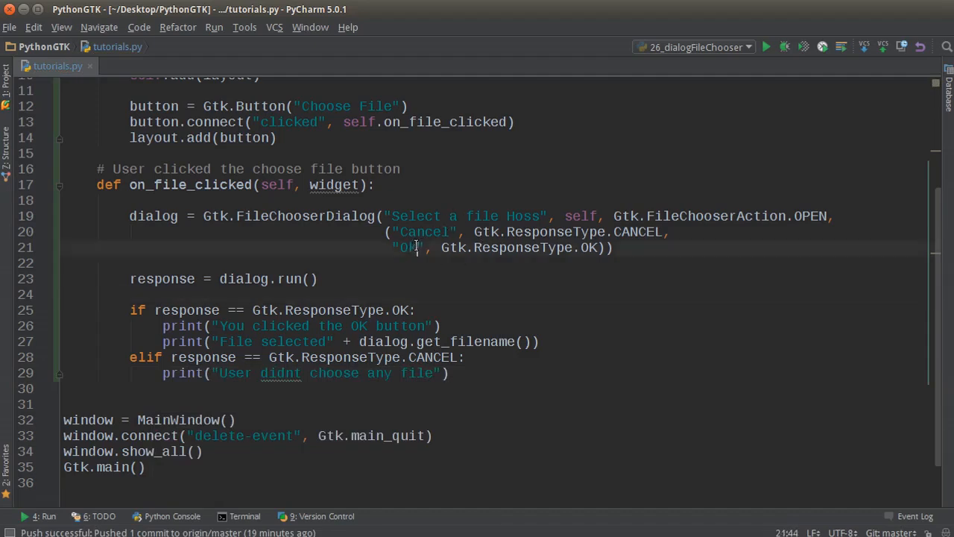
type("Open")
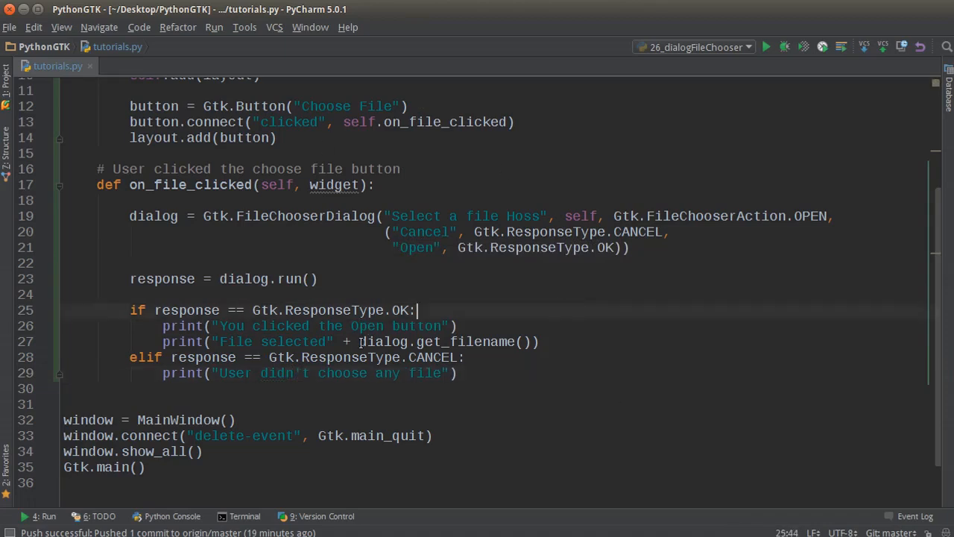
Call dialog.destroy() after the OK/Cancel branches, accepting destroy from autocomplete.
scroll("down", 3)
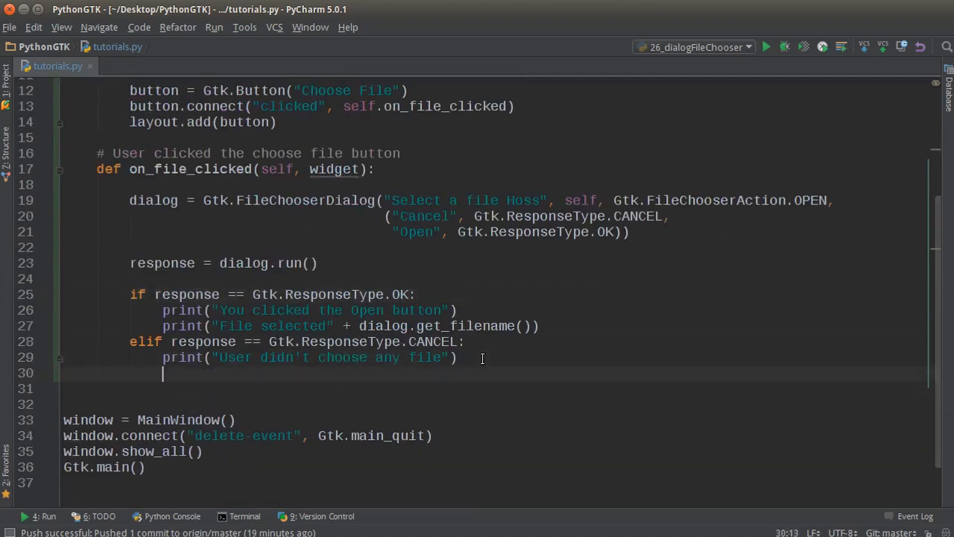
type("dialog")
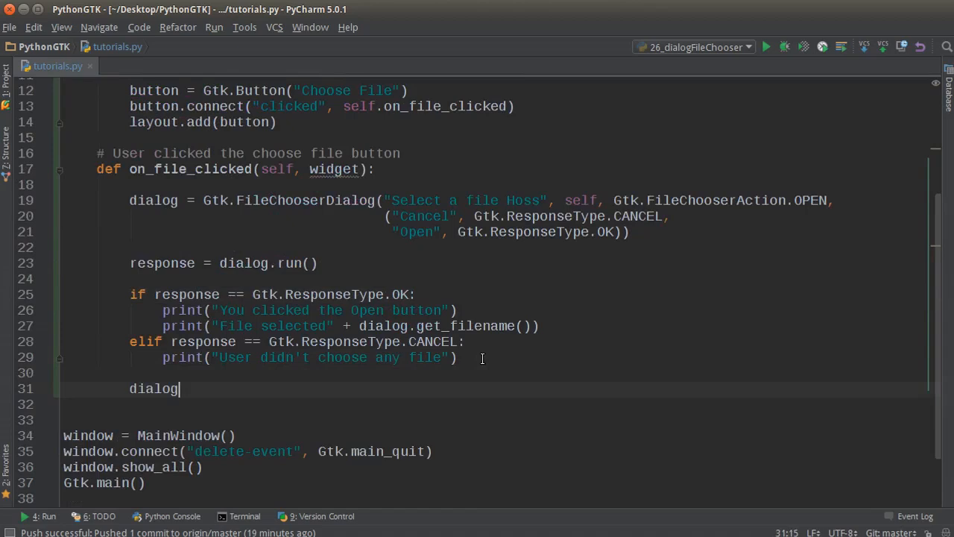
type(".de")
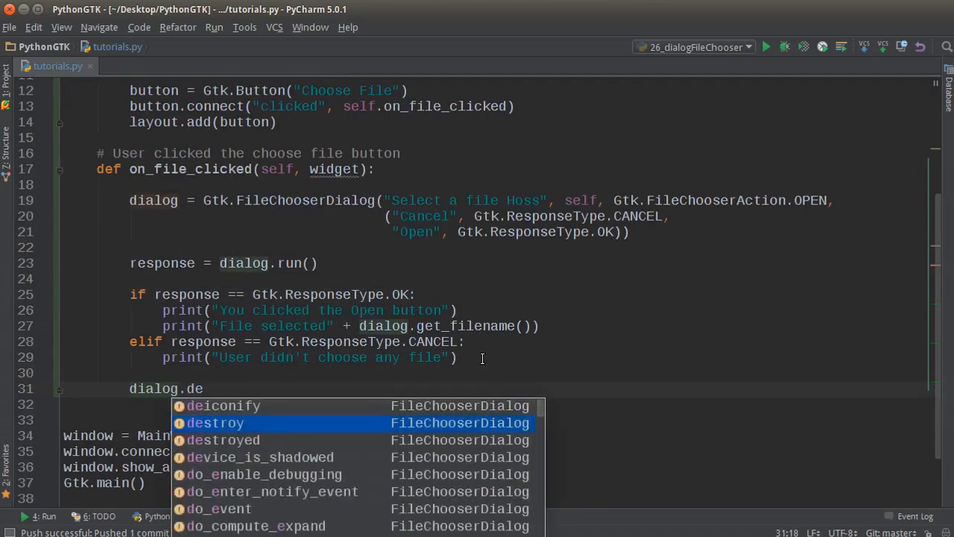
key("Tab")
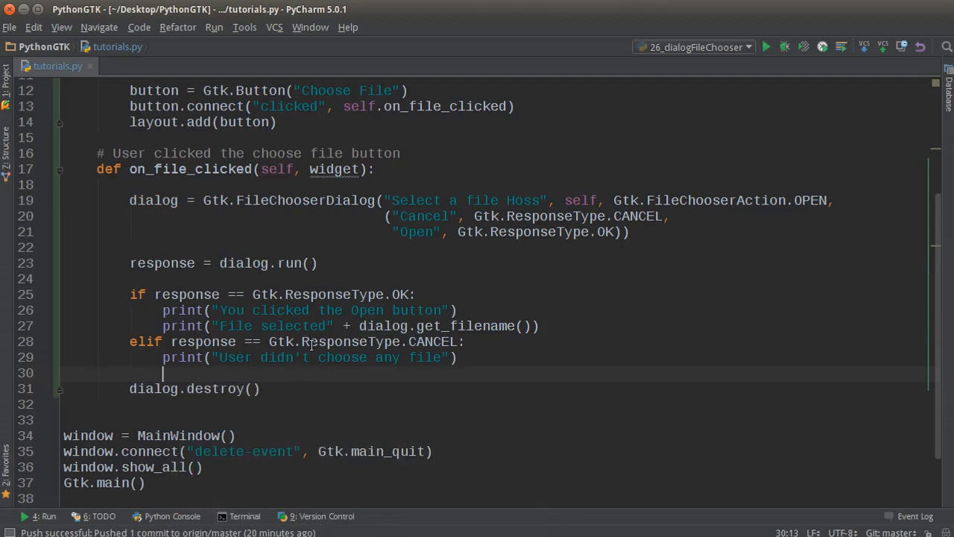
mouse_move(600, 189)
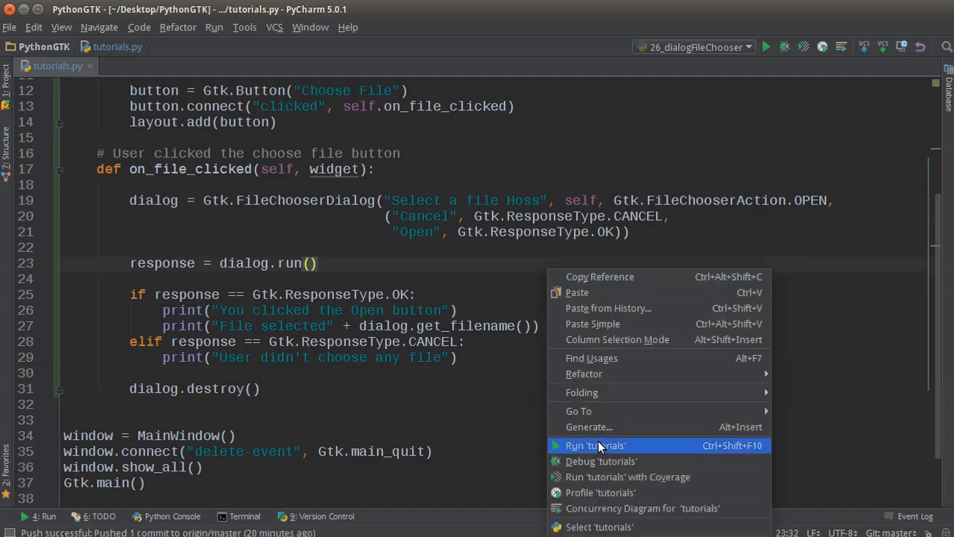
Run tutorials.py and choose Desktop/test_links.txt in the file chooser, printing its path.
left_click(595, 446)
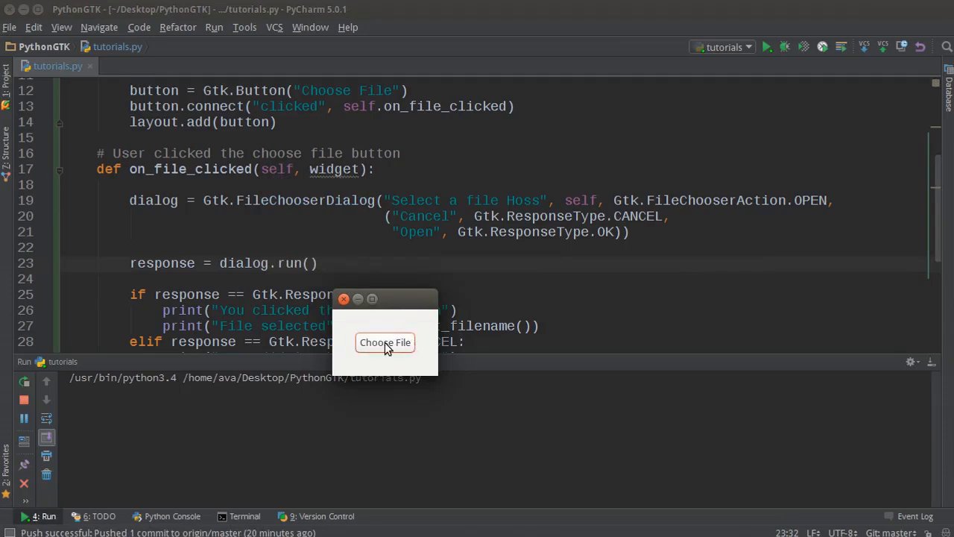
left_click(385, 342)
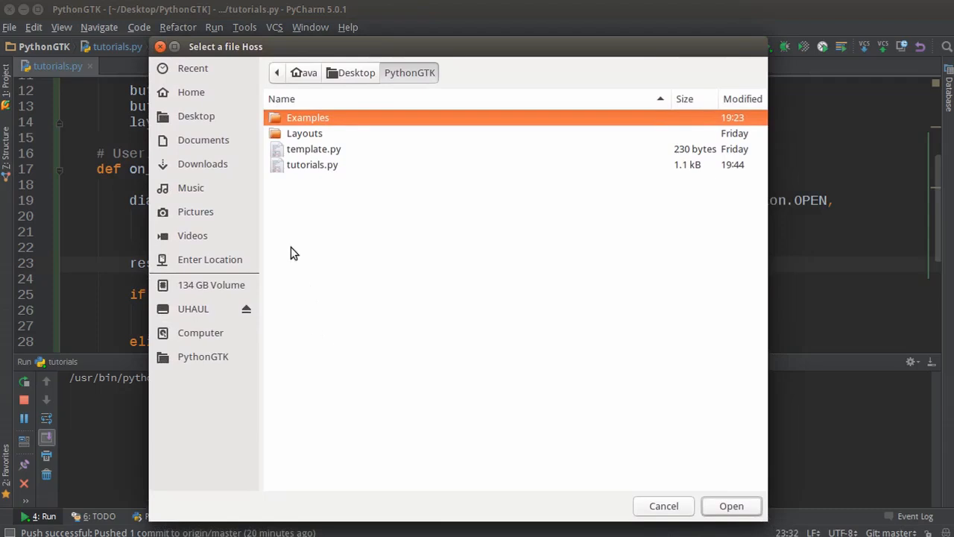
mouse_move(153, 448)
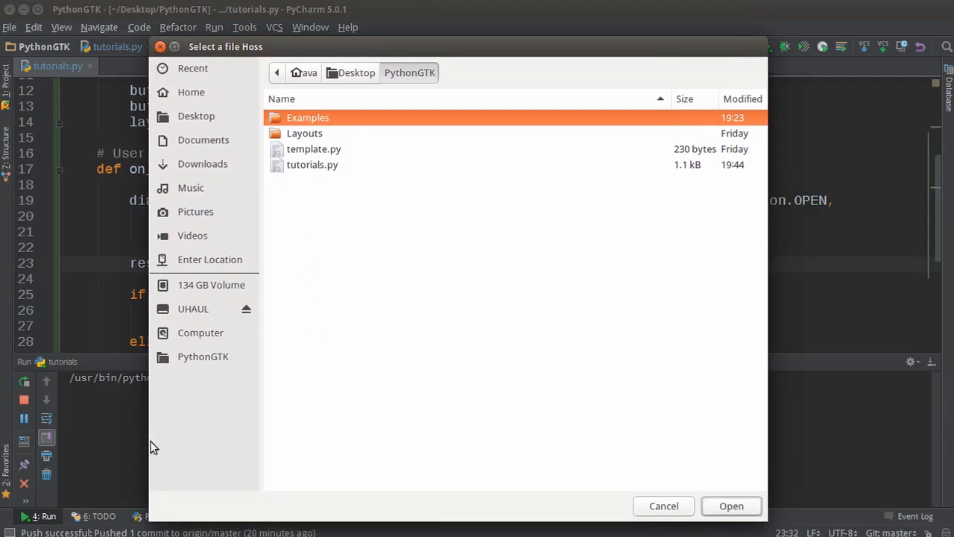
mouse_move(297, 237)
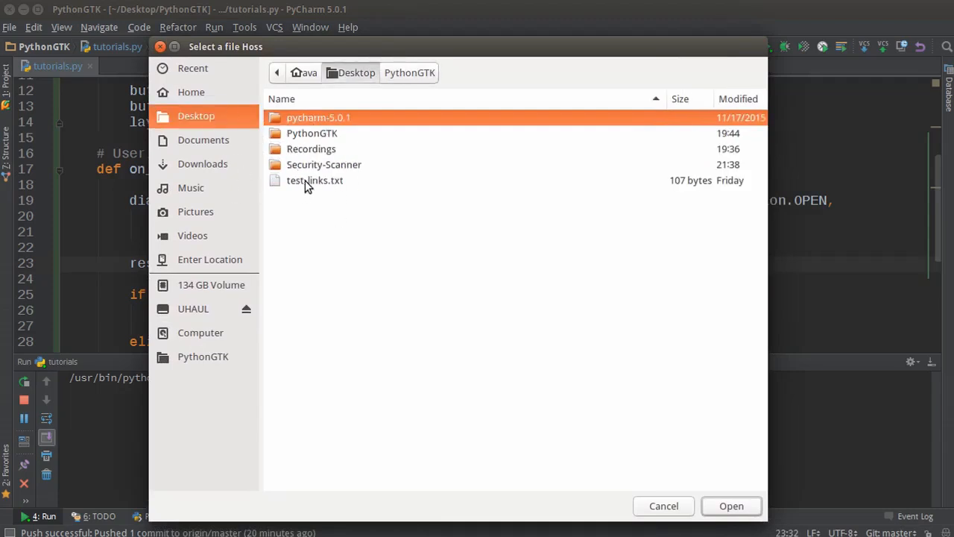
left_click(315, 180)
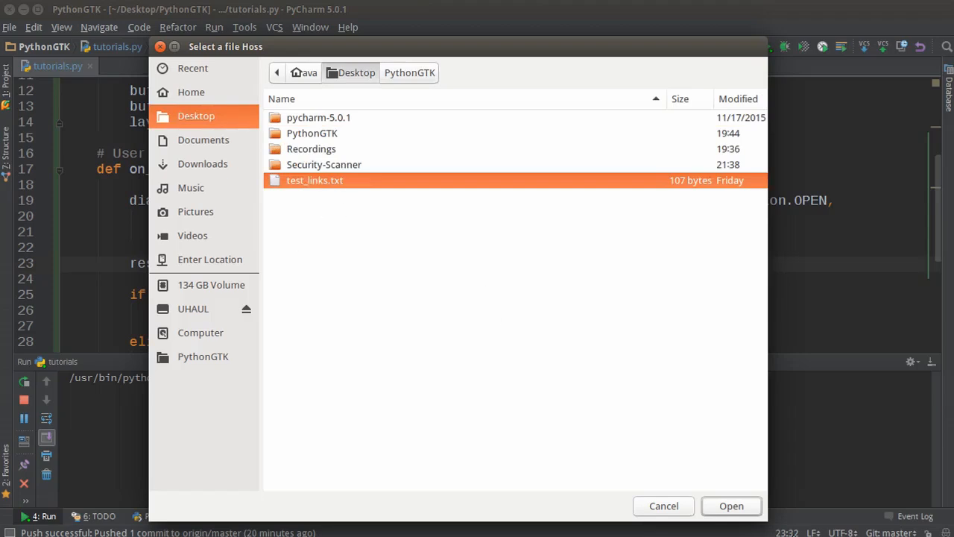
left_click(731, 505)
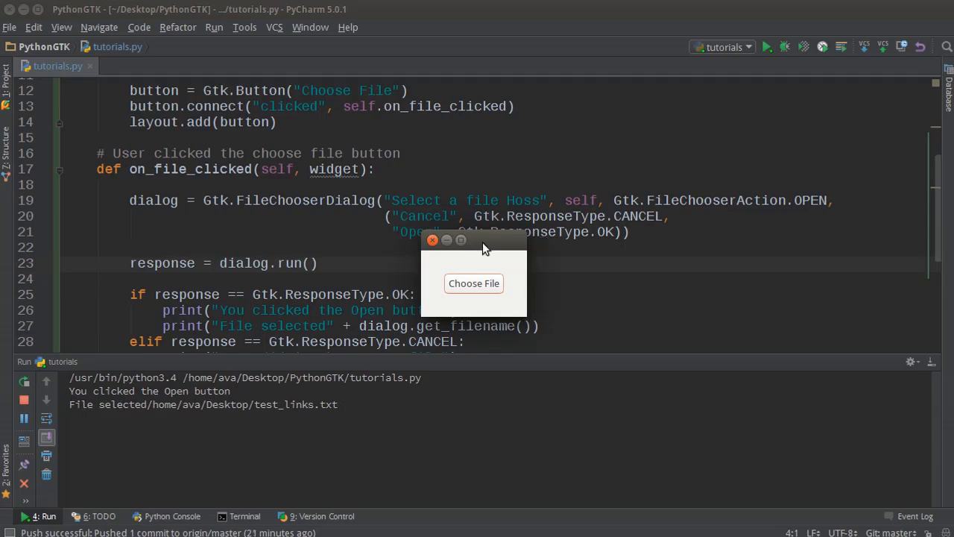
Cancel the chooser to print "User didn't choose any file", reopen test_links.txt, then close the GTK window.
left_click(473, 283)
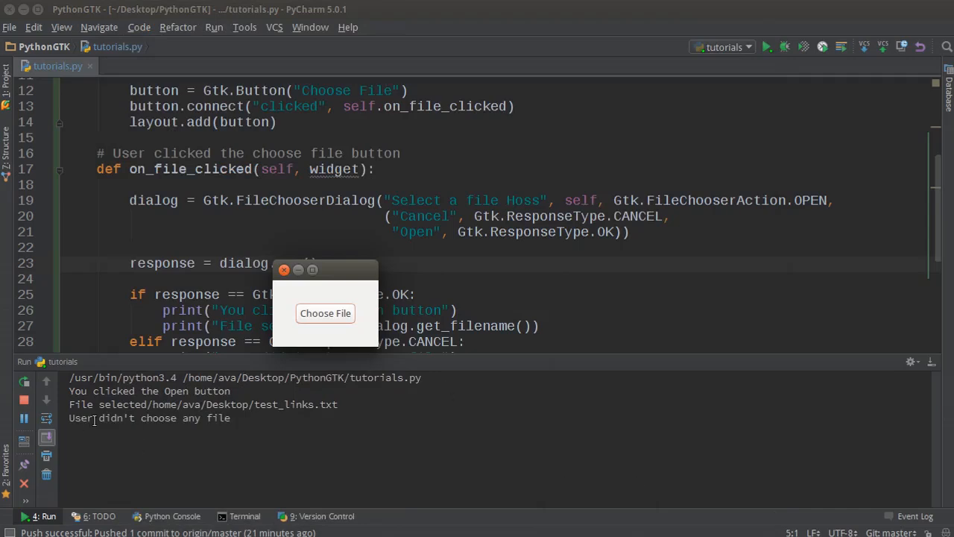
left_click(324, 313)
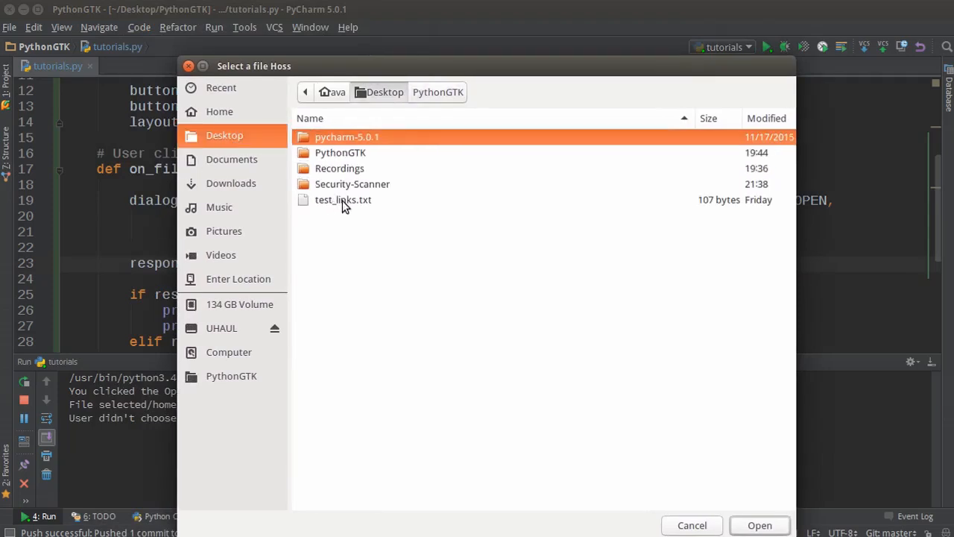
left_click(343, 199)
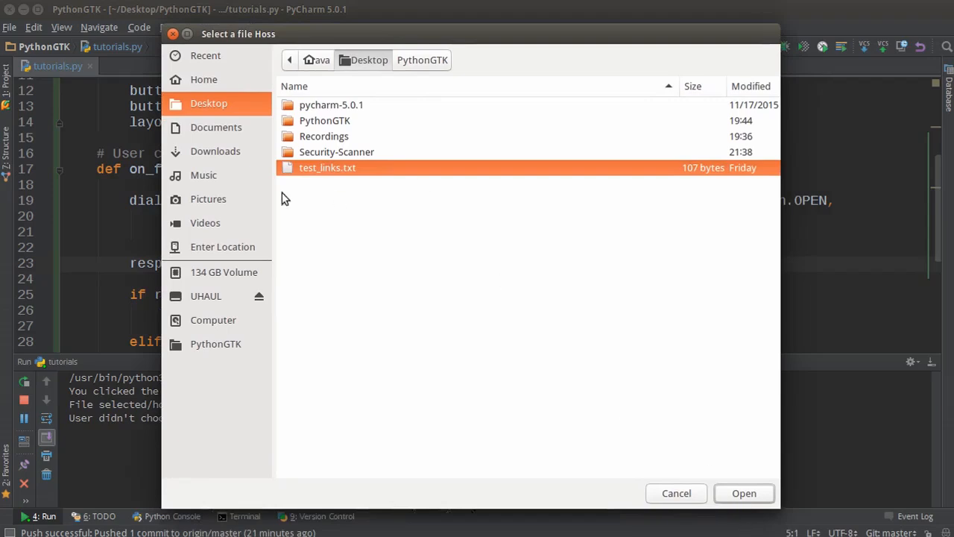
left_click(743, 493)
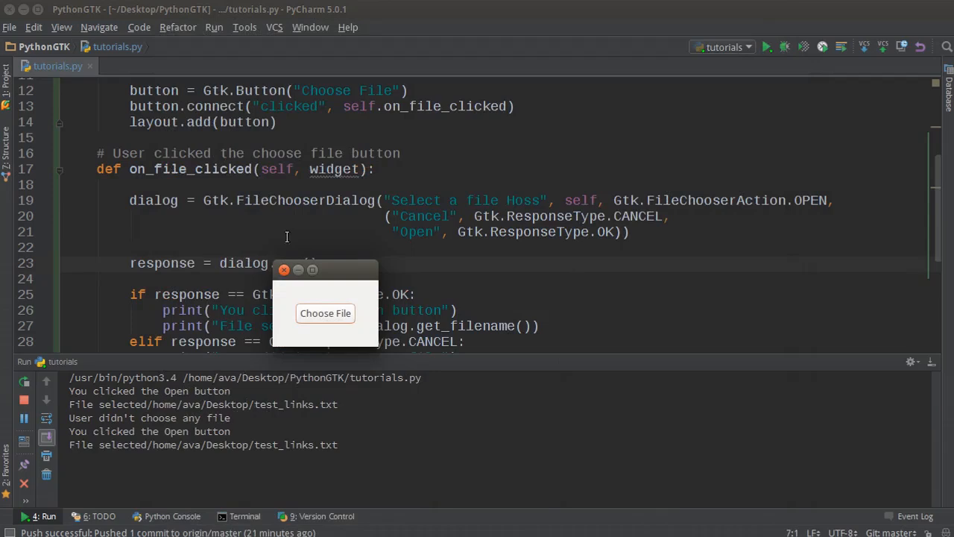
left_click(284, 269)
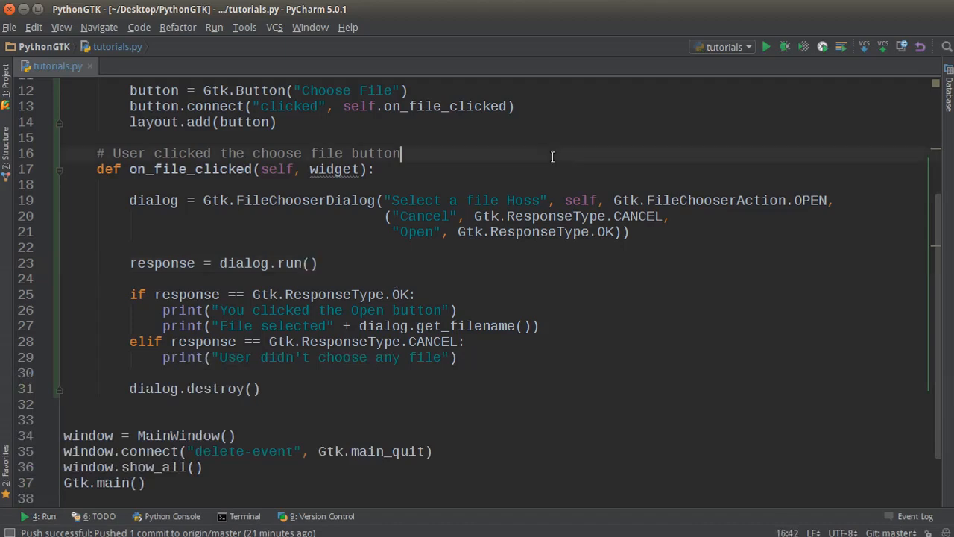
double_click(811, 200)
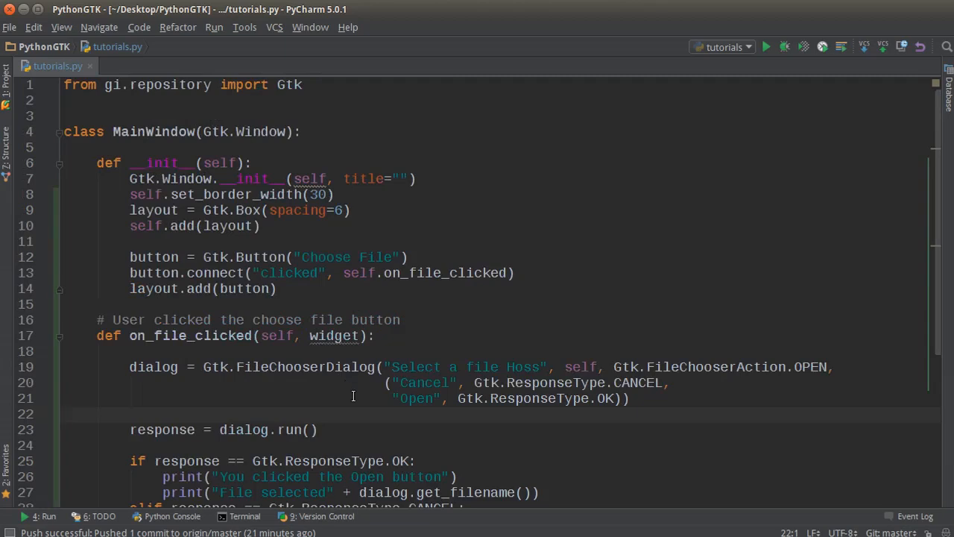
mouse_move(365, 344)
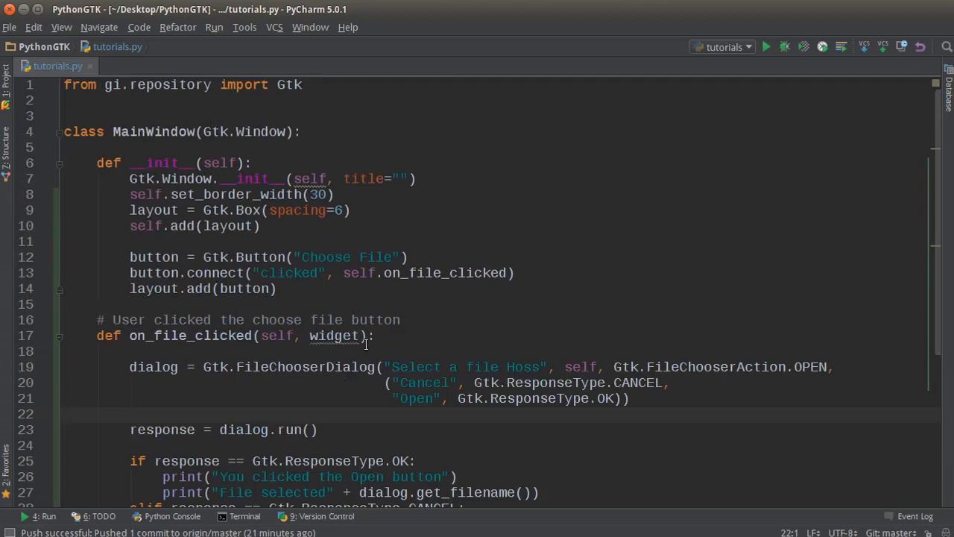
scroll("down", 3)
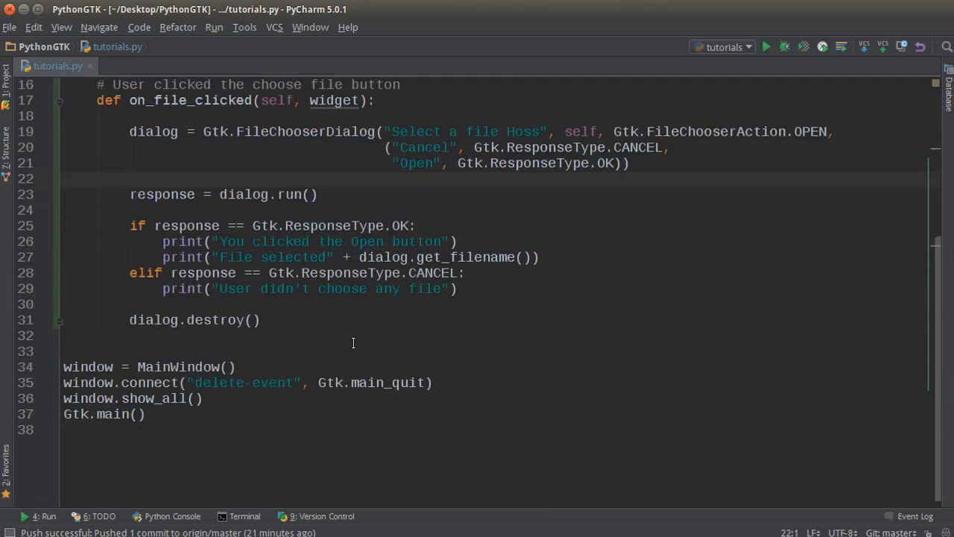